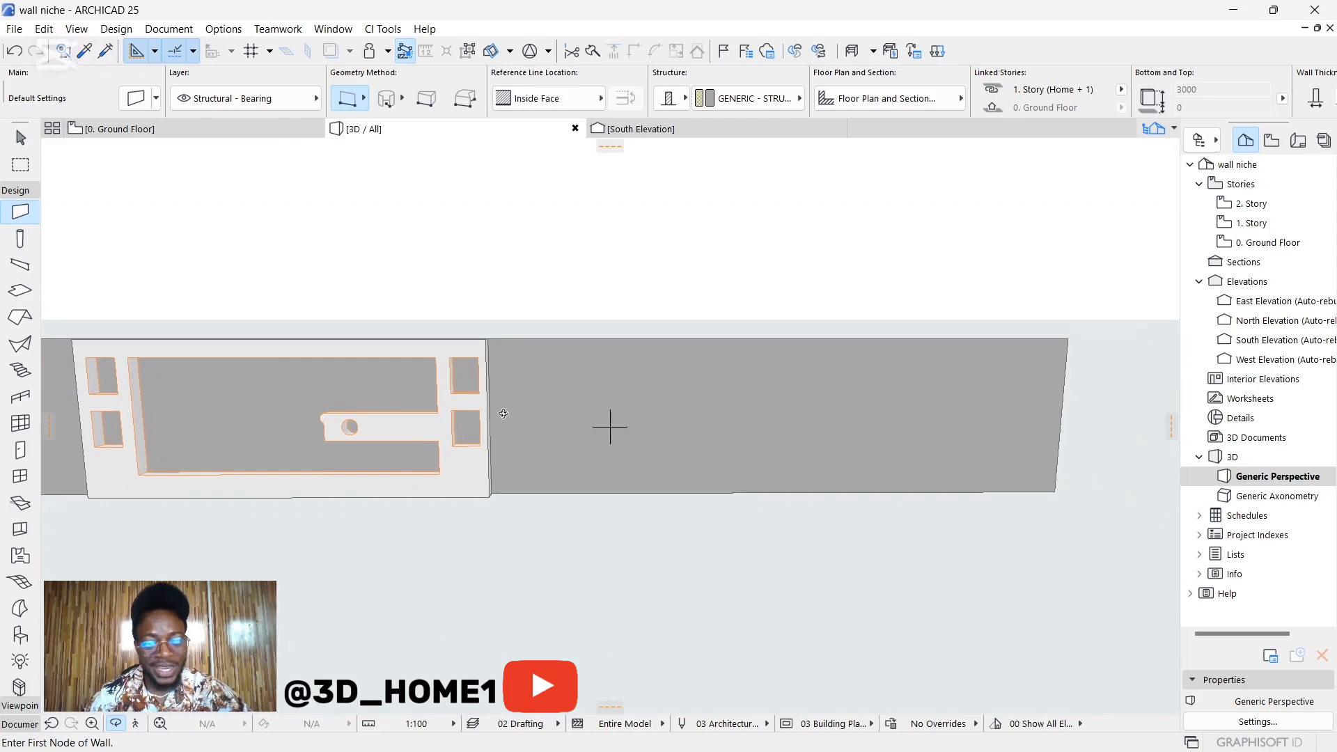
{"action": "mouse_move", "coordinate": [525, 401]}
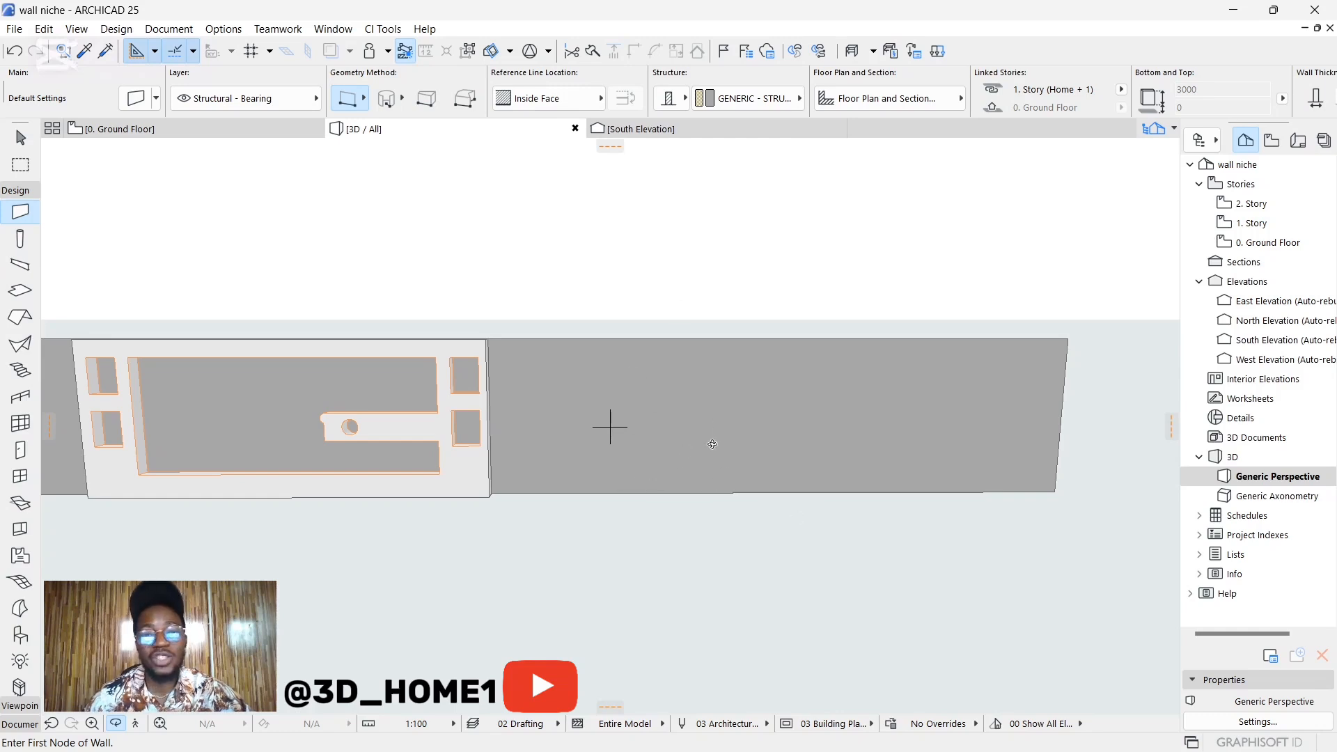
{"action": "mouse_move", "coordinate": [596, 389]}
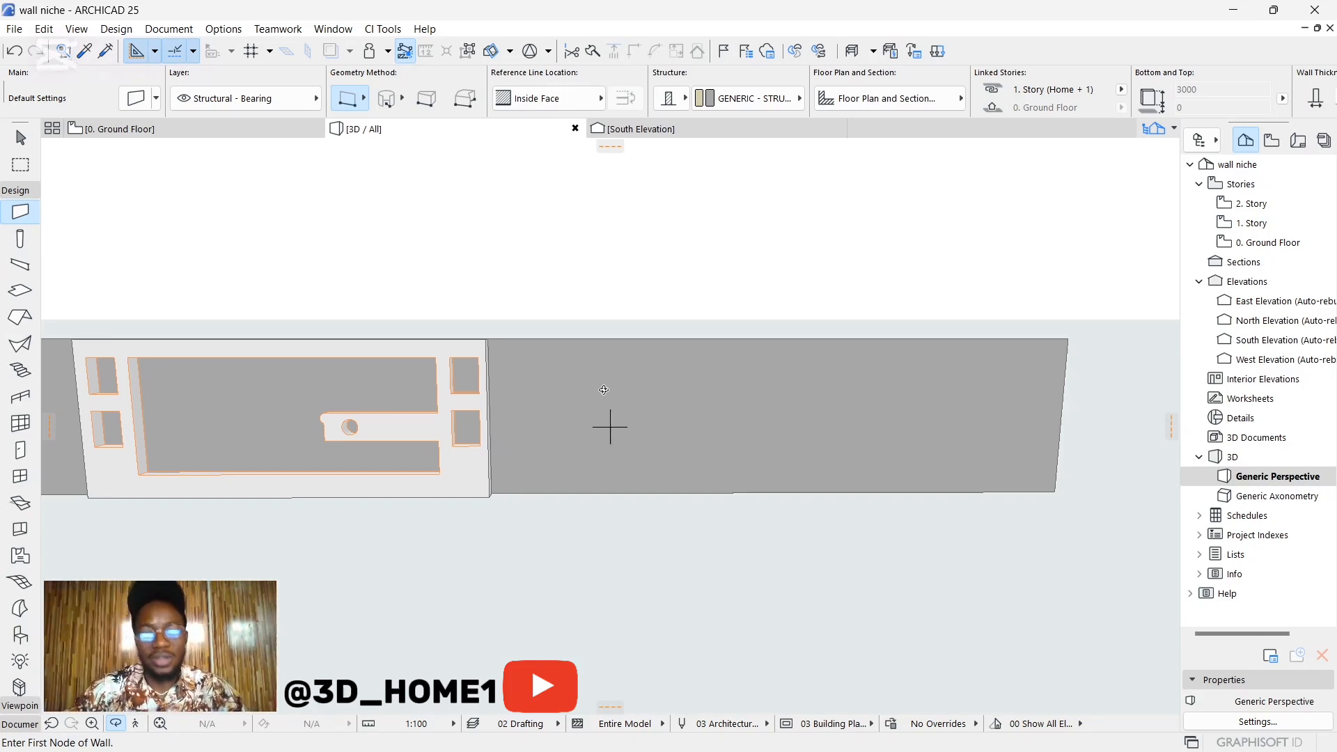
{"action": "mouse_move", "coordinate": [598, 446]}
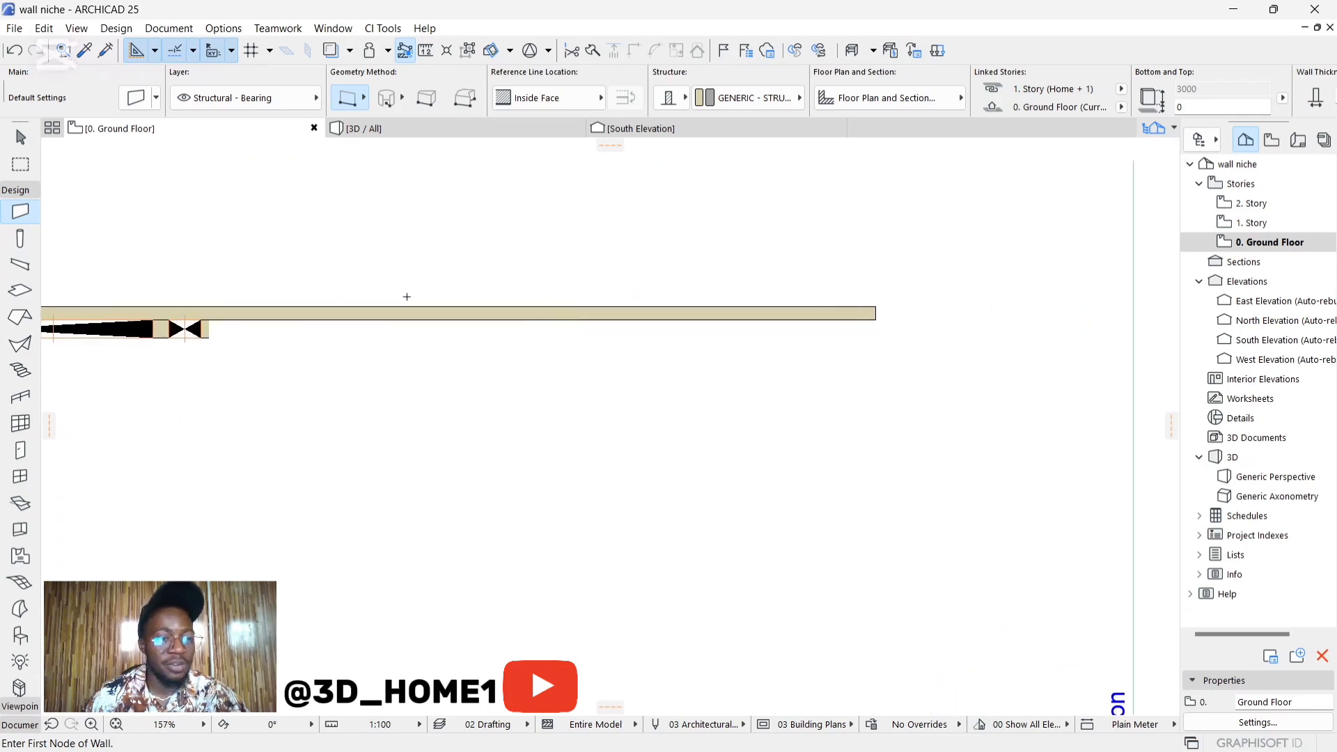
{"action": "mouse_move", "coordinate": [17, 212]}
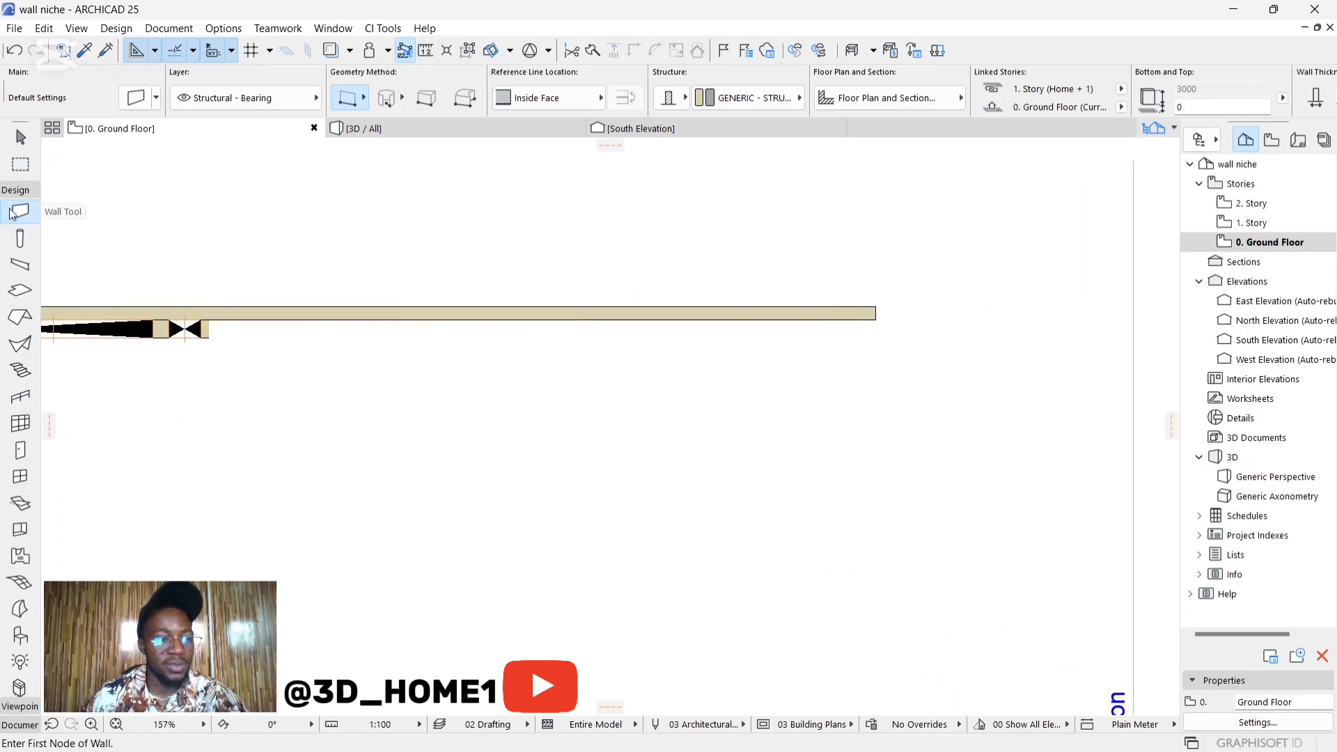
{"action": "mouse_move", "coordinate": [134, 97]}
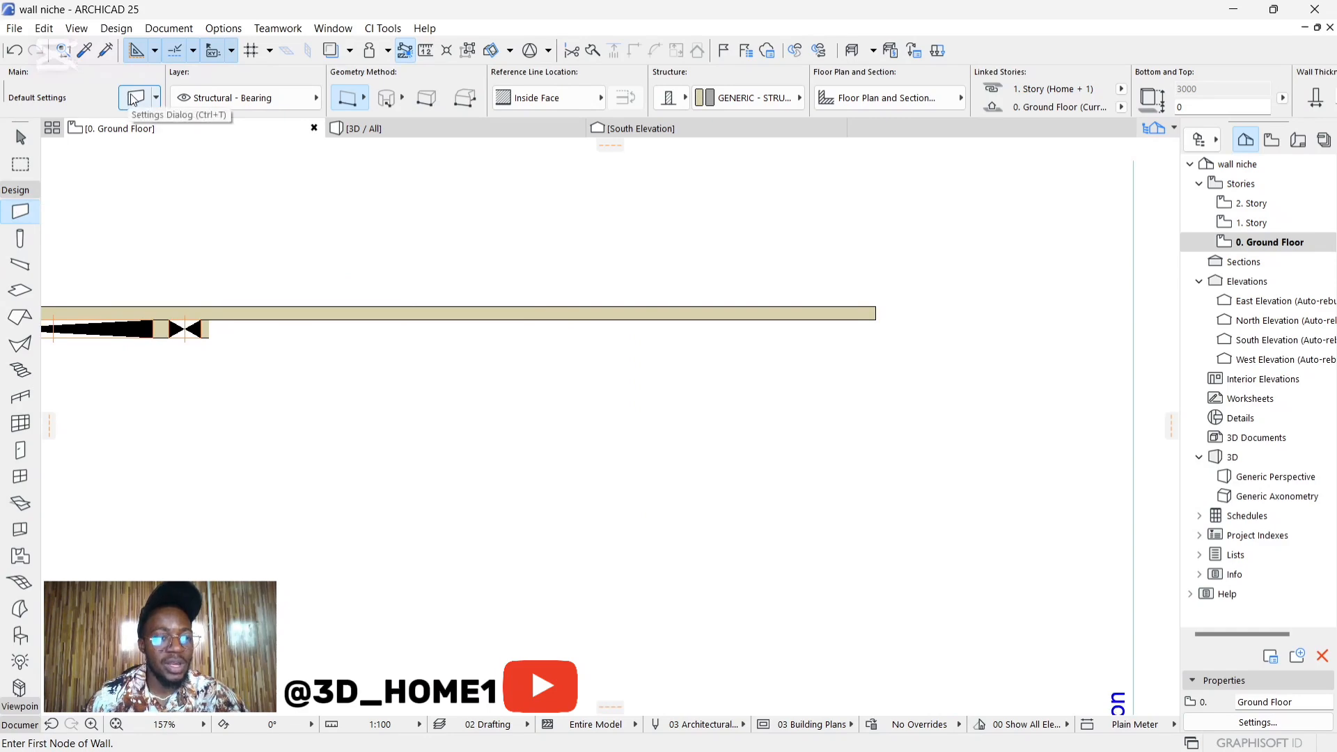
Set the wall defaults to 300 thickness with Paint - Glossy White on all surfaces
{"action": "left_click", "coordinate": [132, 97]}
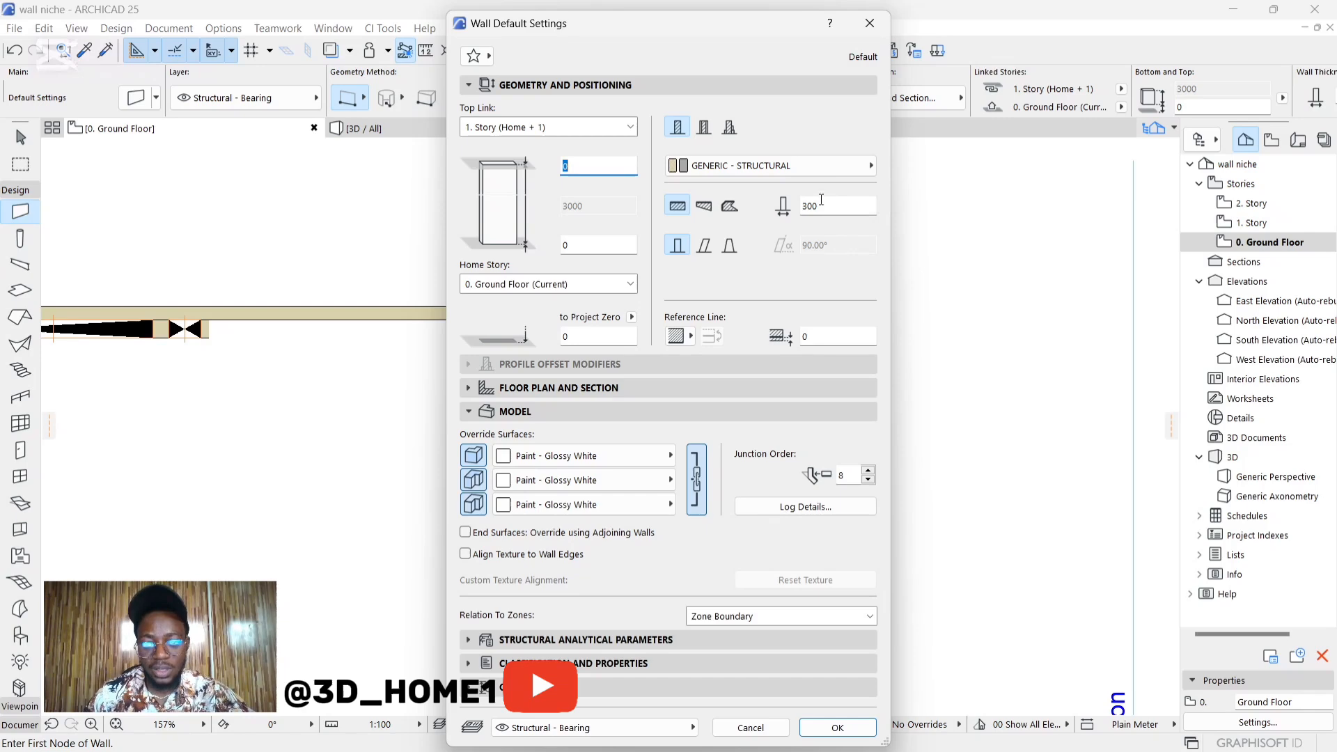
{"action": "mouse_move", "coordinate": [845, 199]}
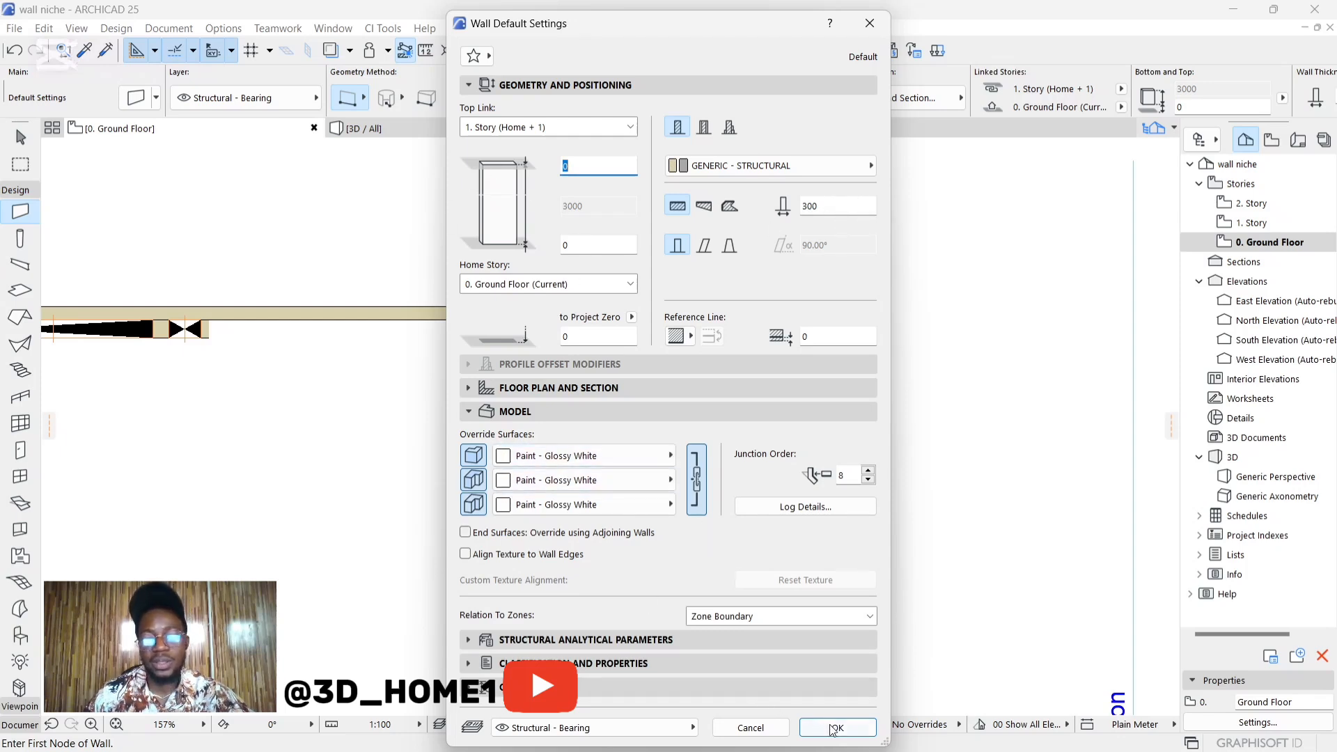
{"action": "left_click", "coordinate": [837, 728]}
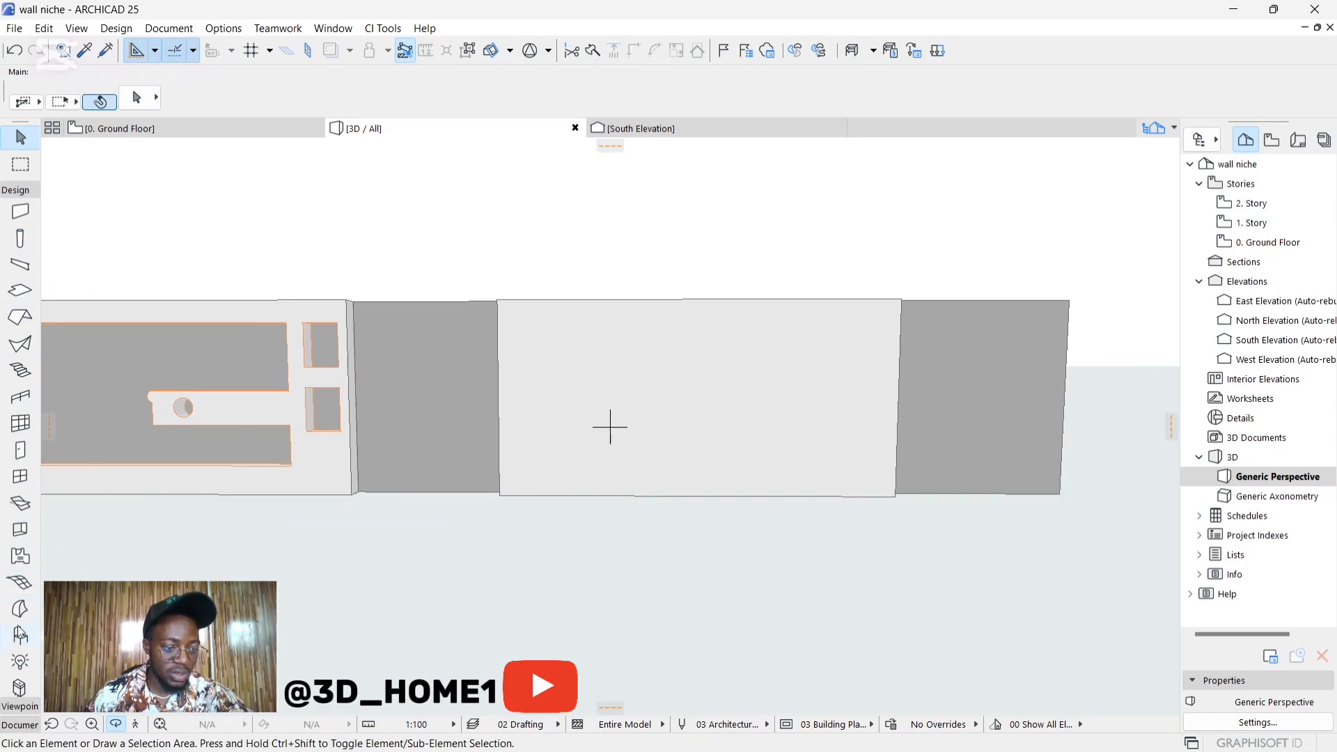
{"action": "mouse_move", "coordinate": [20, 530]}
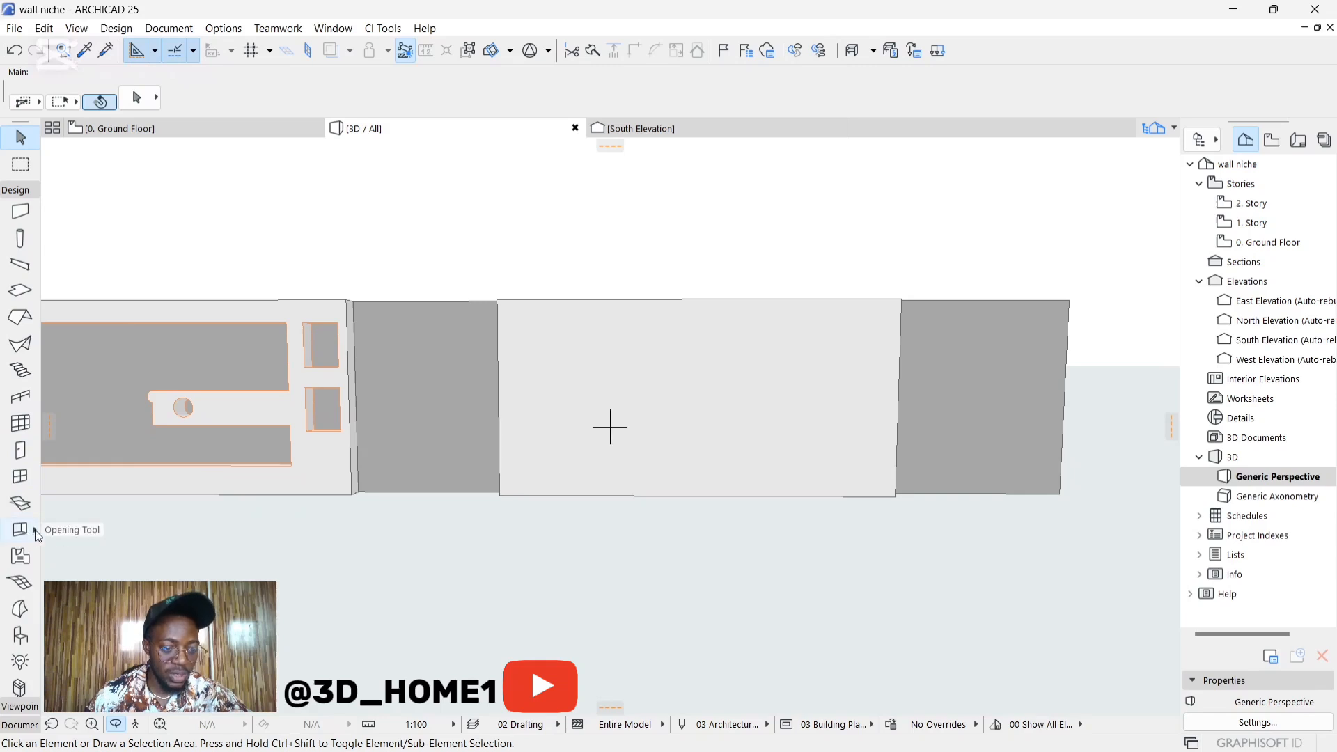
Place a small rectangular opening on the white wall's face with the Opening tool
{"action": "left_click", "coordinate": [20, 530]}
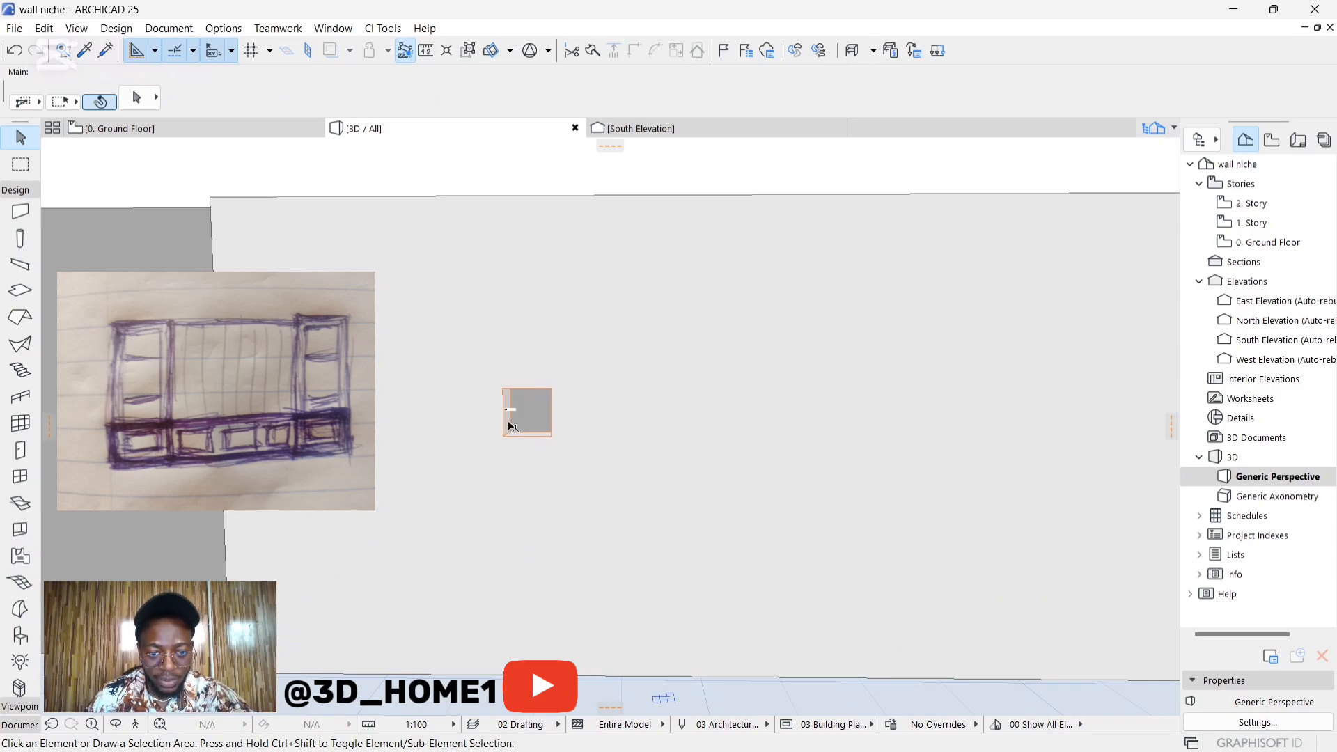
Stretch the square opening to 1036 wide, then drag its edges to the full niche size
{"action": "left_click", "coordinate": [526, 413]}
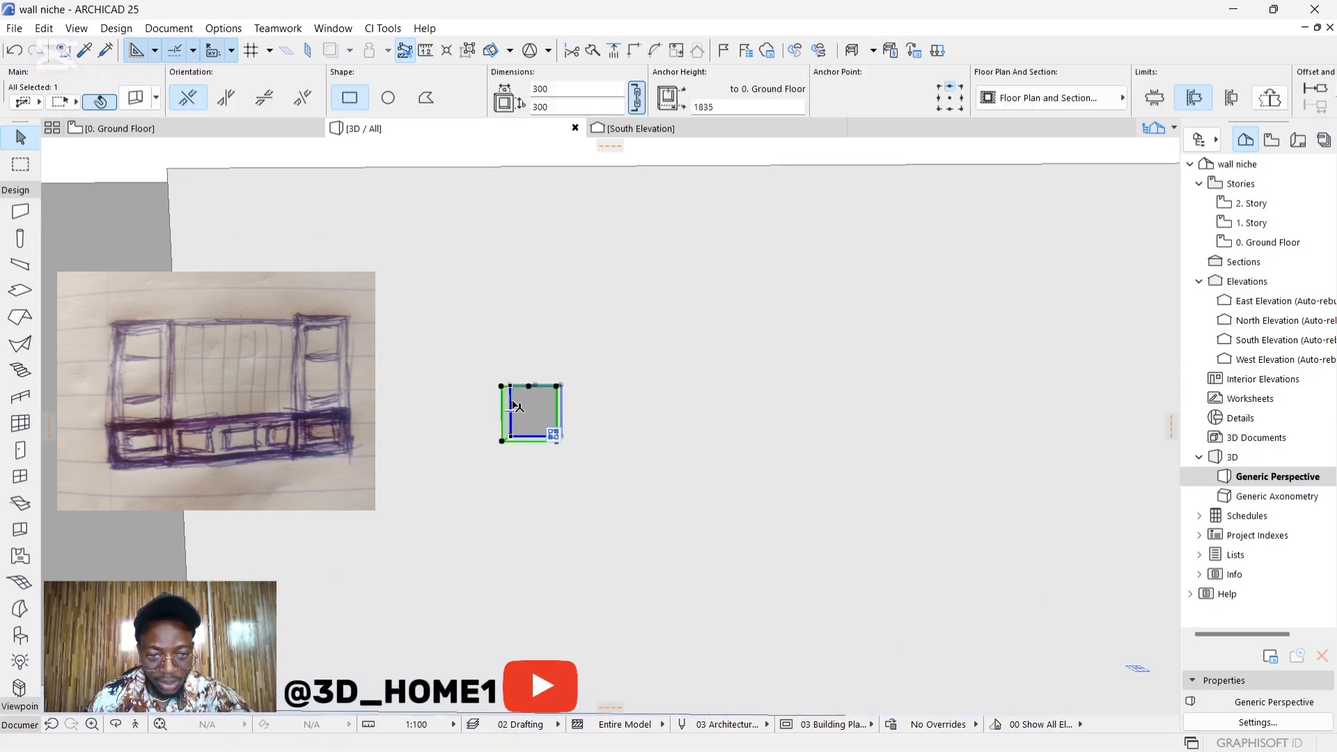
{"action": "mouse_move", "coordinate": [514, 406]}
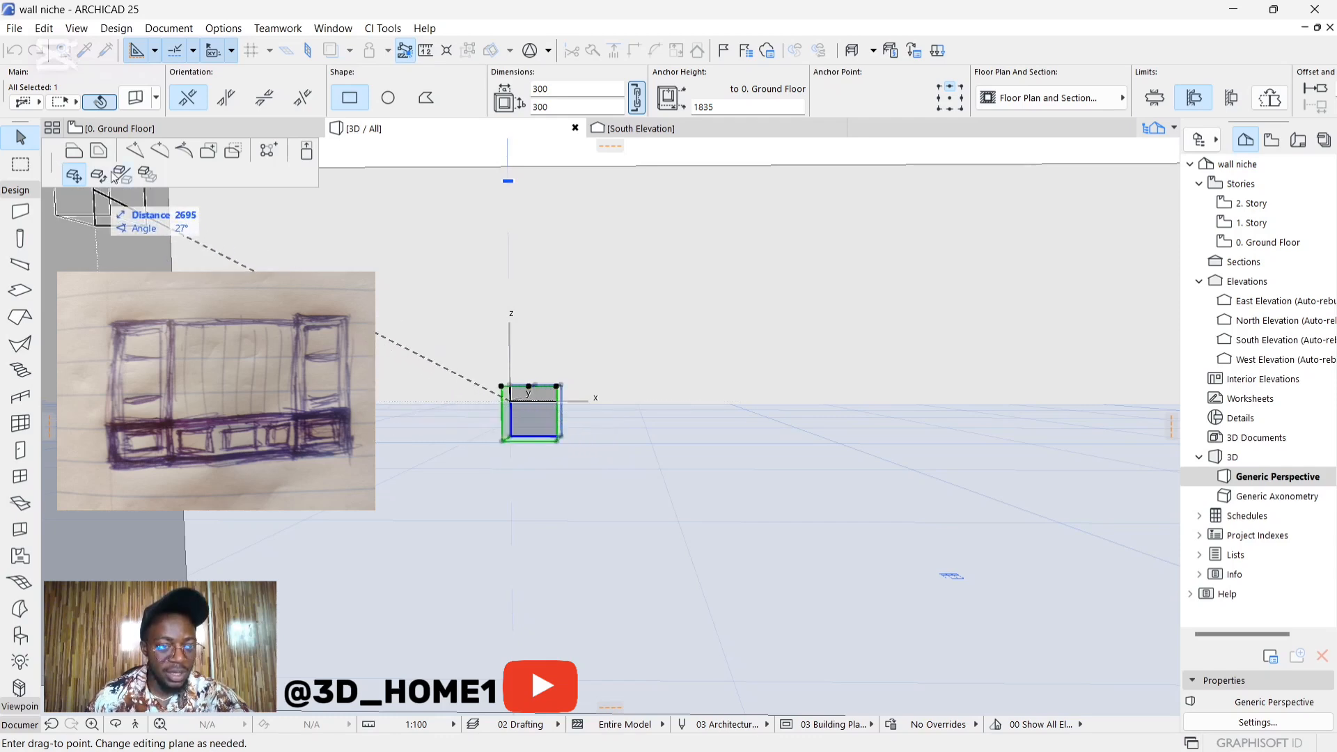
{"action": "mouse_move", "coordinate": [74, 151]}
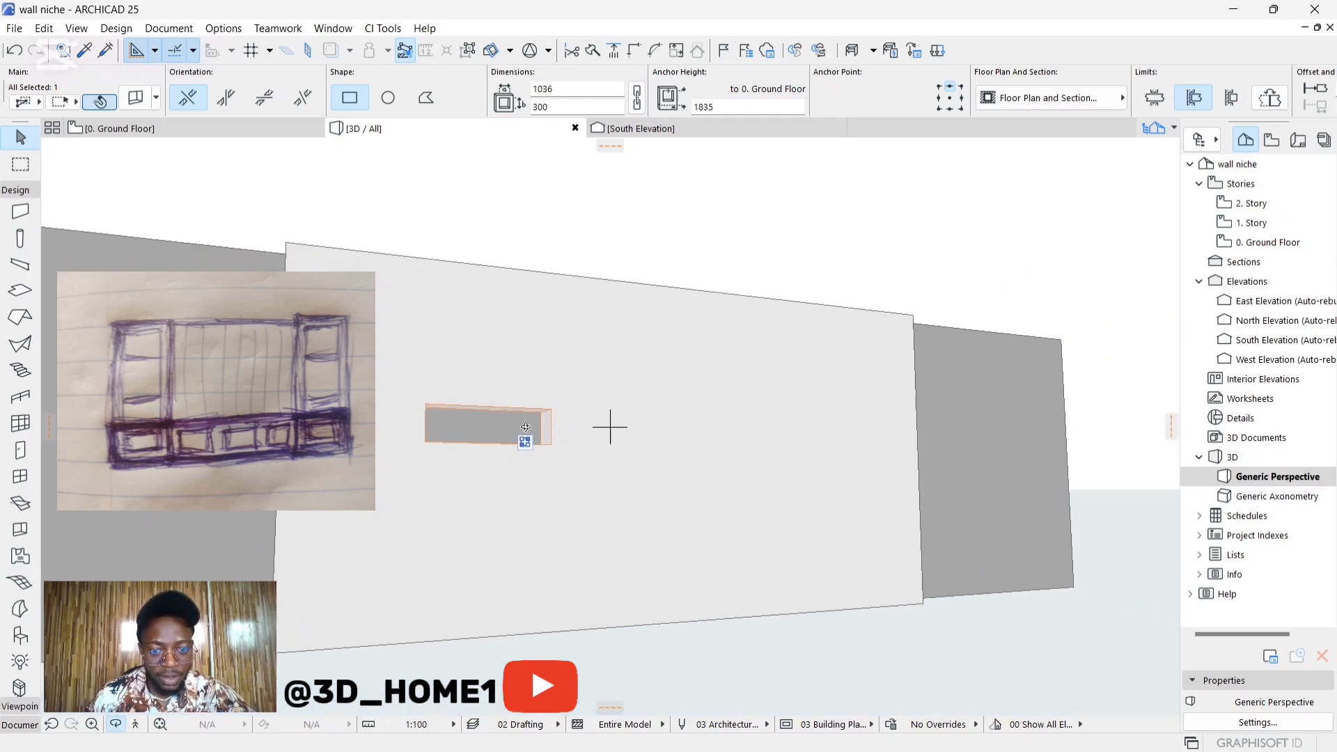
{"action": "left_click", "coordinate": [525, 426]}
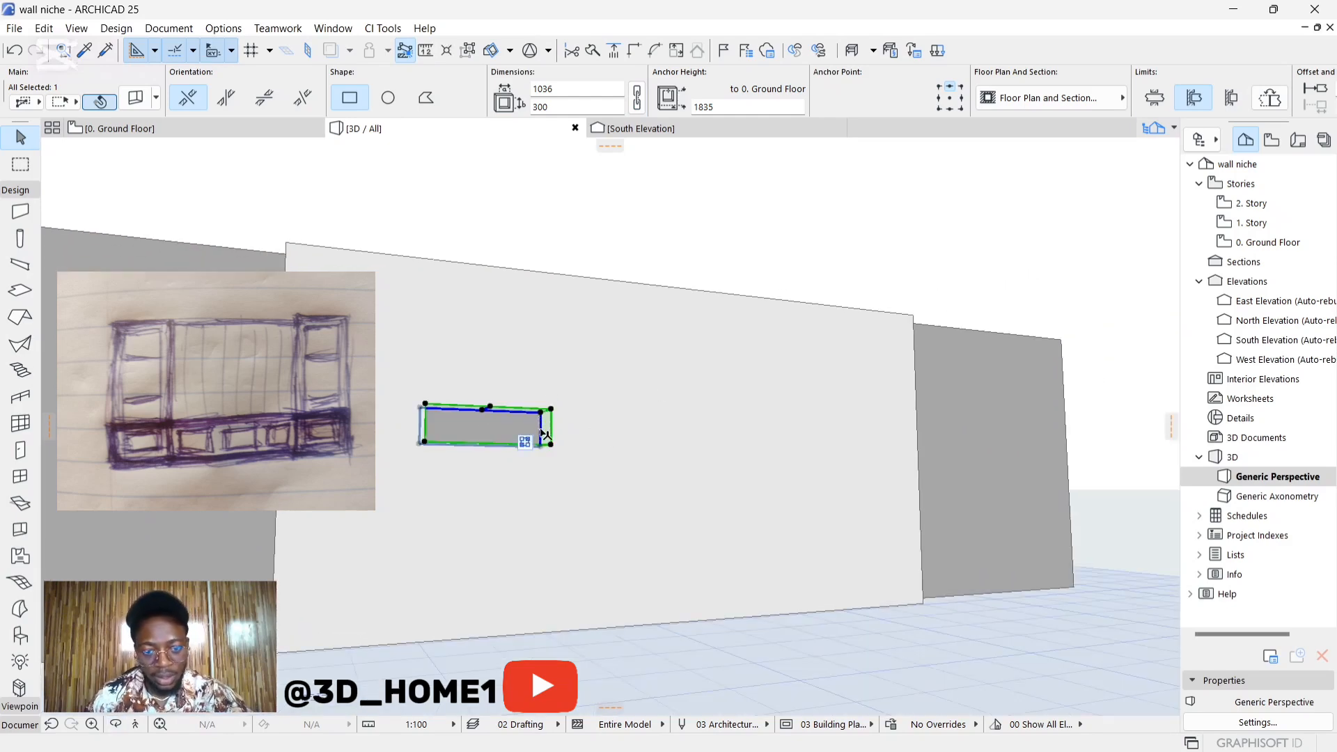
{"action": "left_click_drag", "start_coordinate": [550, 424], "coordinate": [851, 434]}
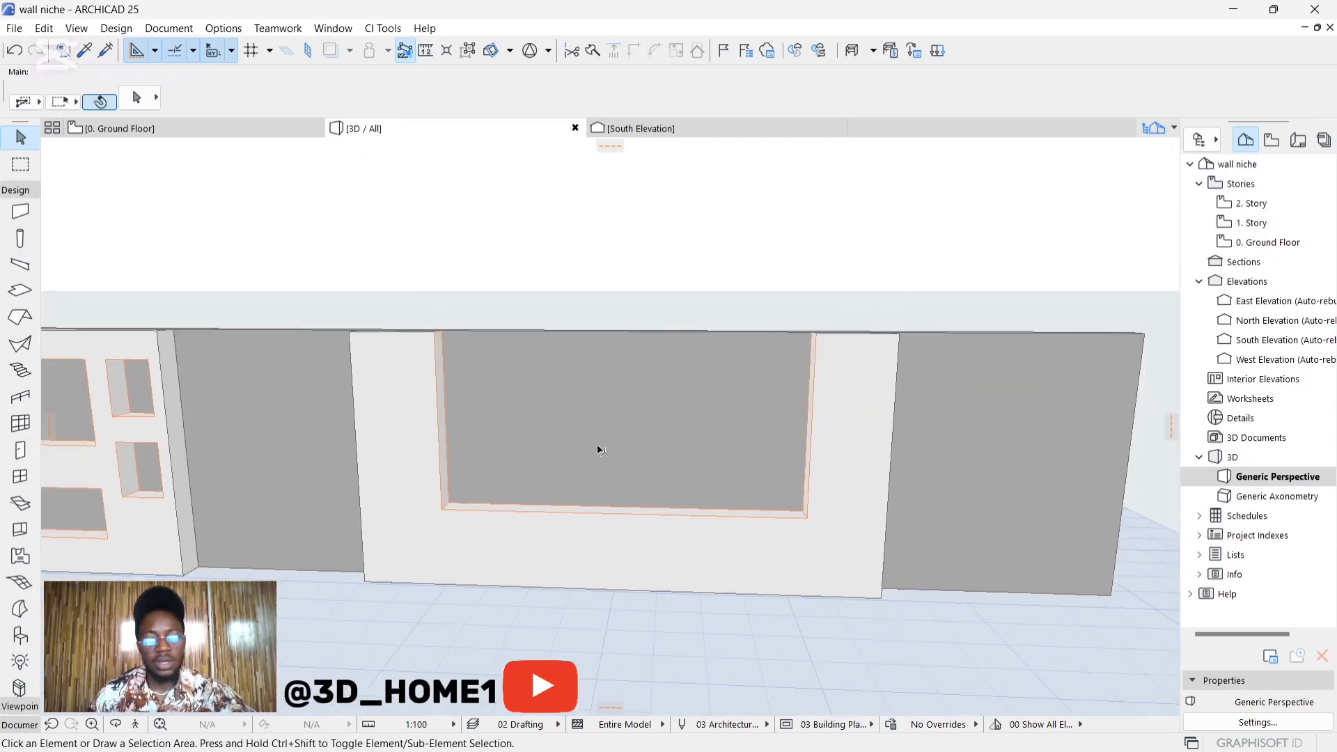
{"action": "left_click", "coordinate": [602, 450]}
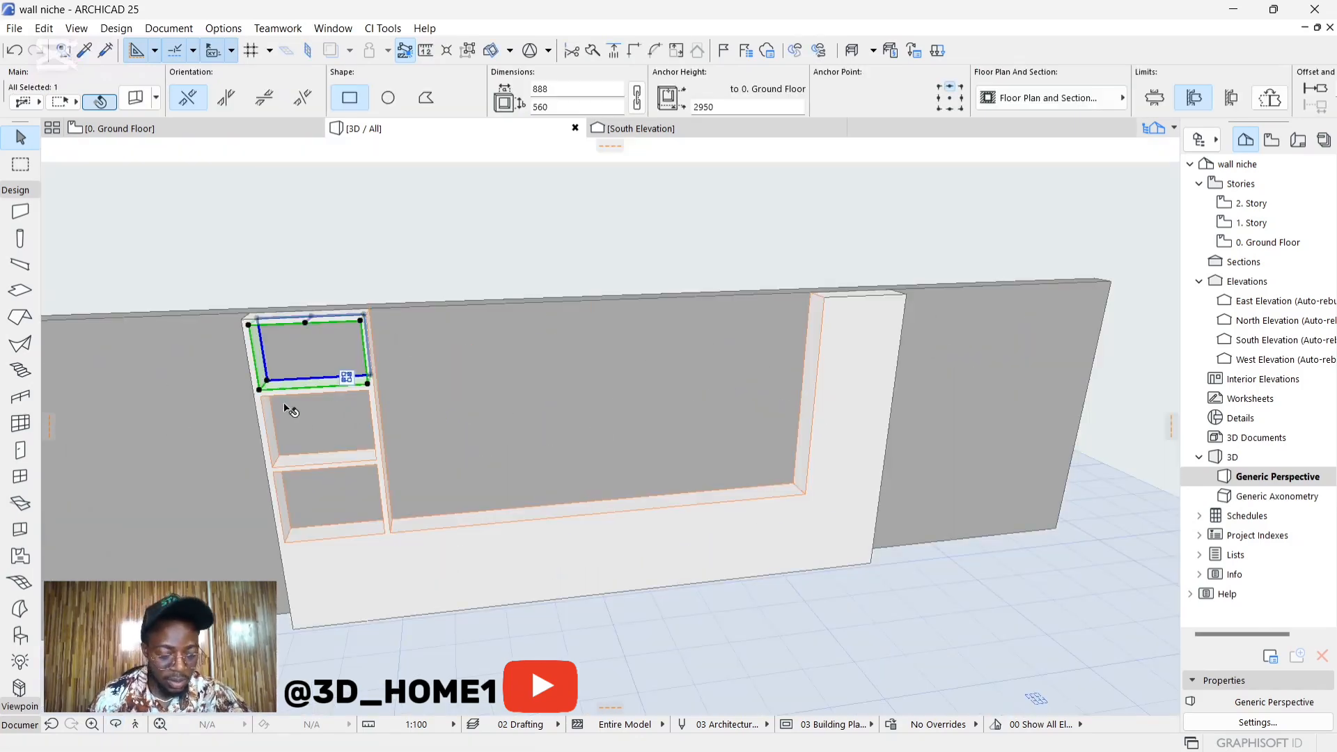
{"action": "mouse_move", "coordinate": [305, 430]}
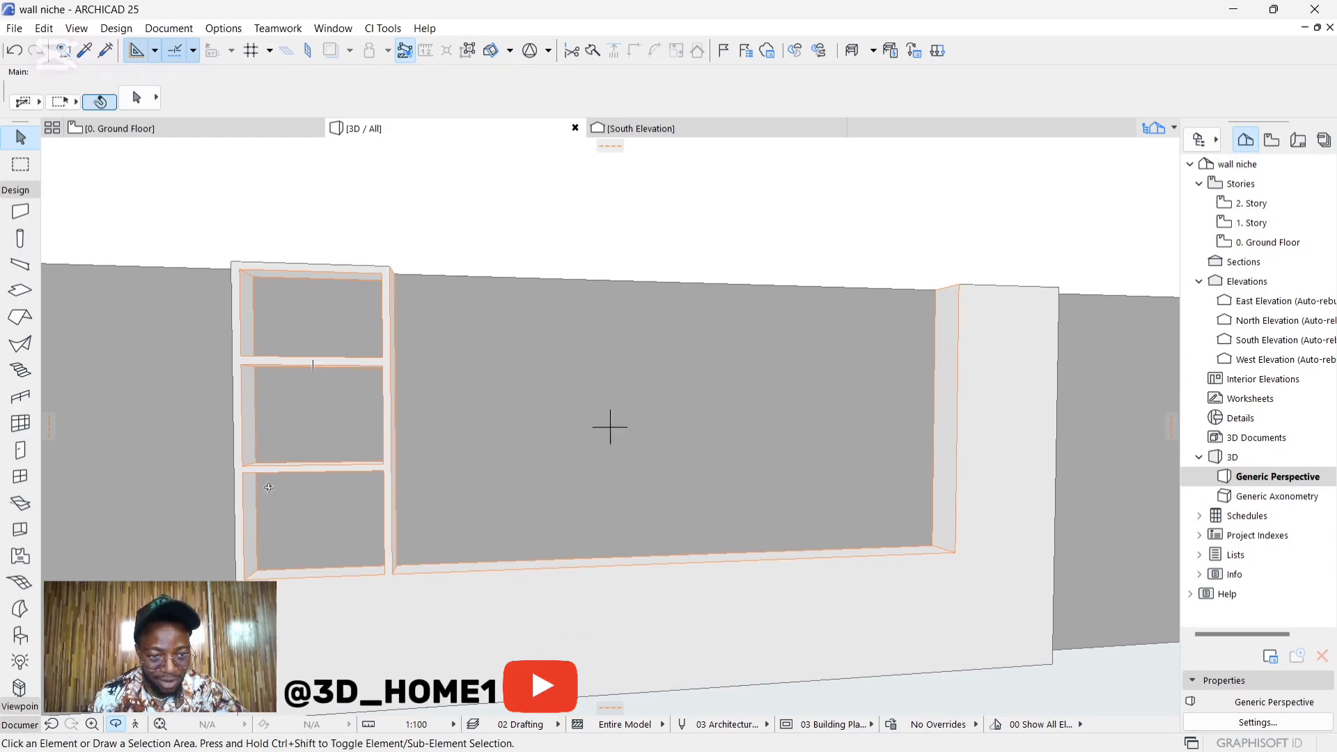
{"action": "mouse_move", "coordinate": [949, 377]}
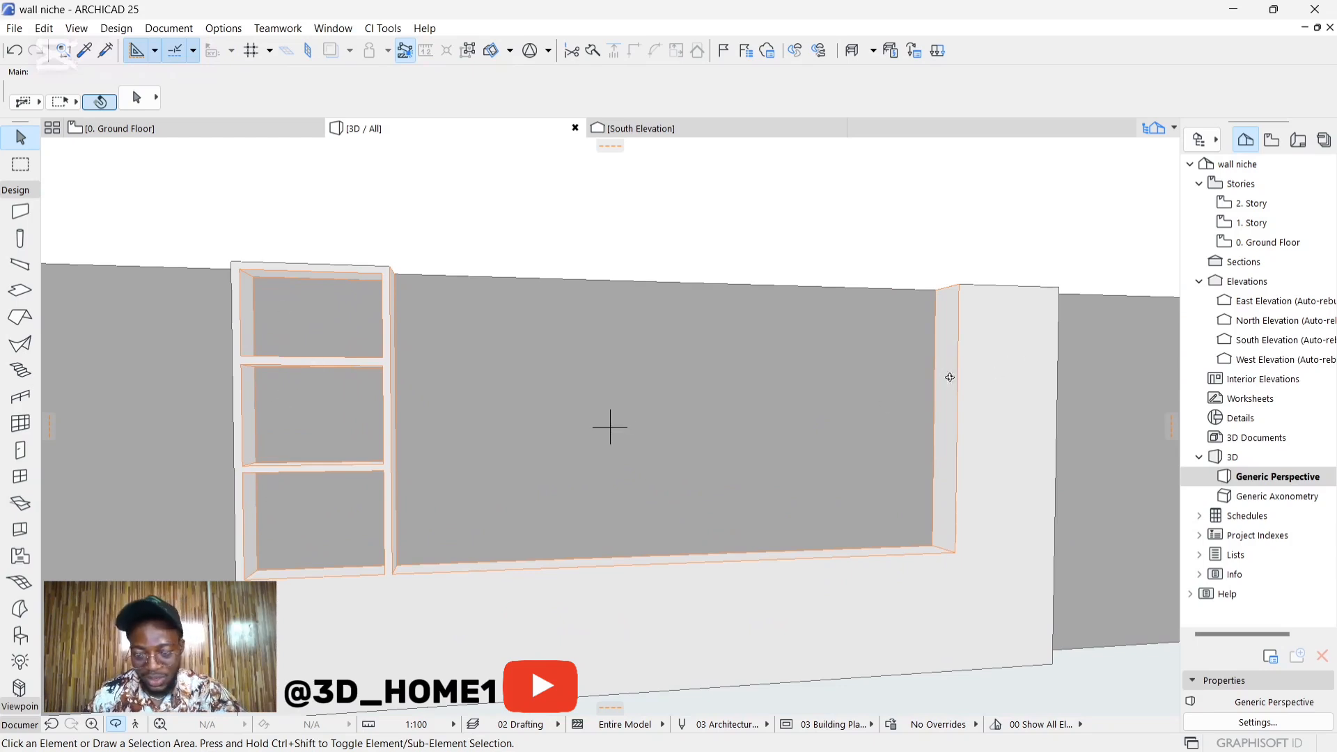
Select the three left shelf openings and drag a copy toward the niche's far side
{"action": "left_click", "coordinate": [315, 310]}
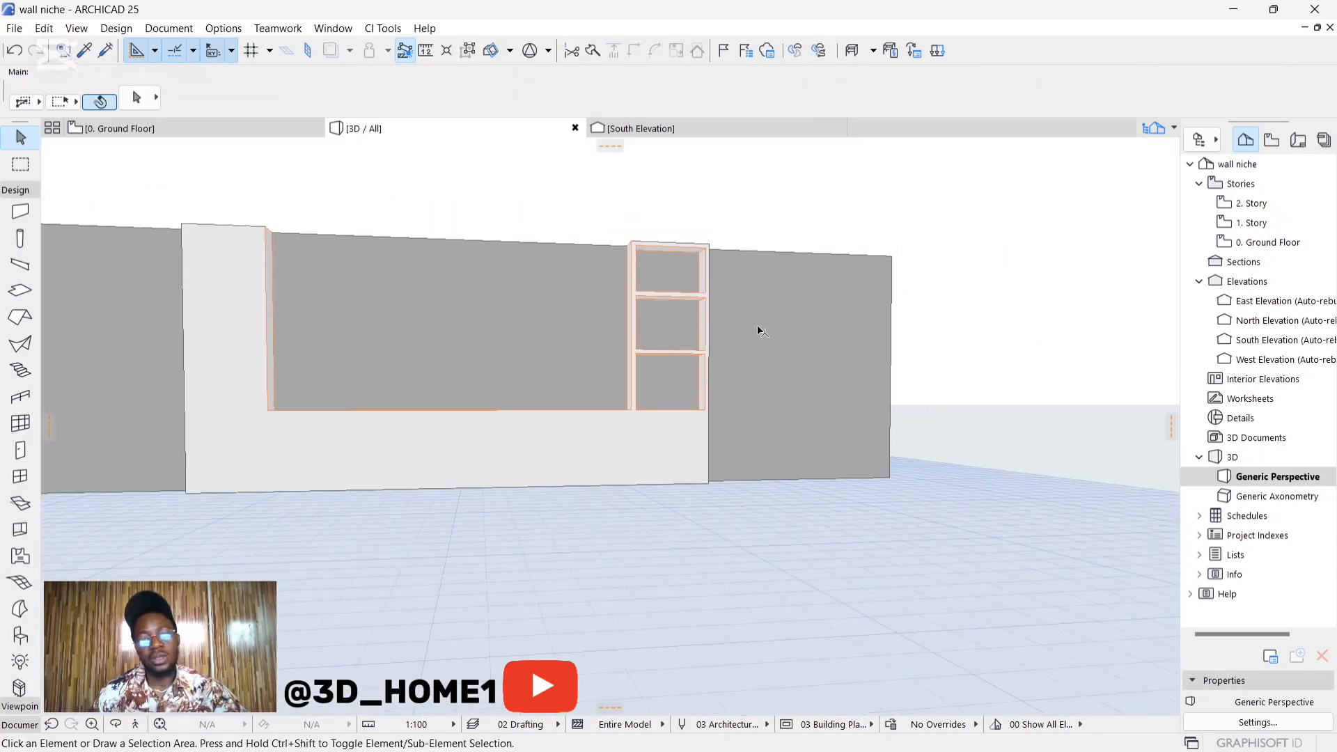
{"action": "mouse_move", "coordinate": [621, 372]}
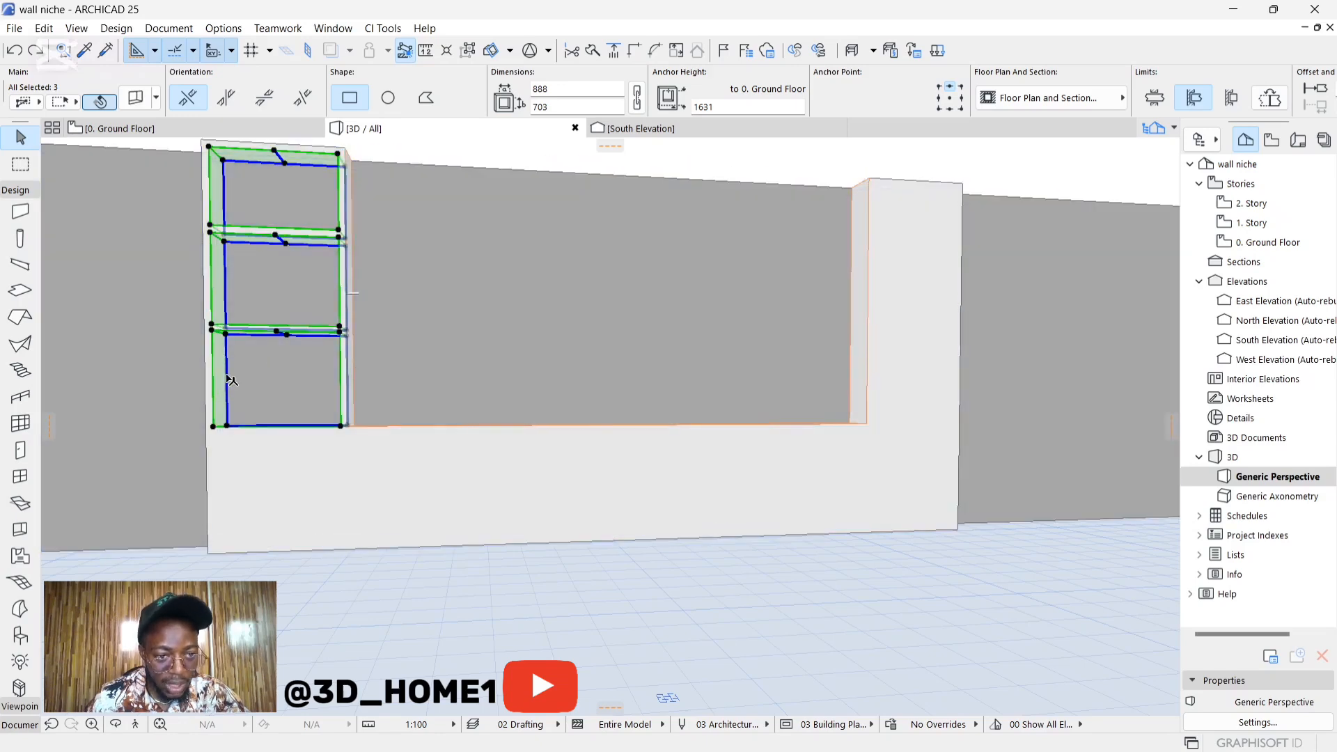
{"action": "left_click_drag", "start_coordinate": [230, 380], "coordinate": [430, 375]}
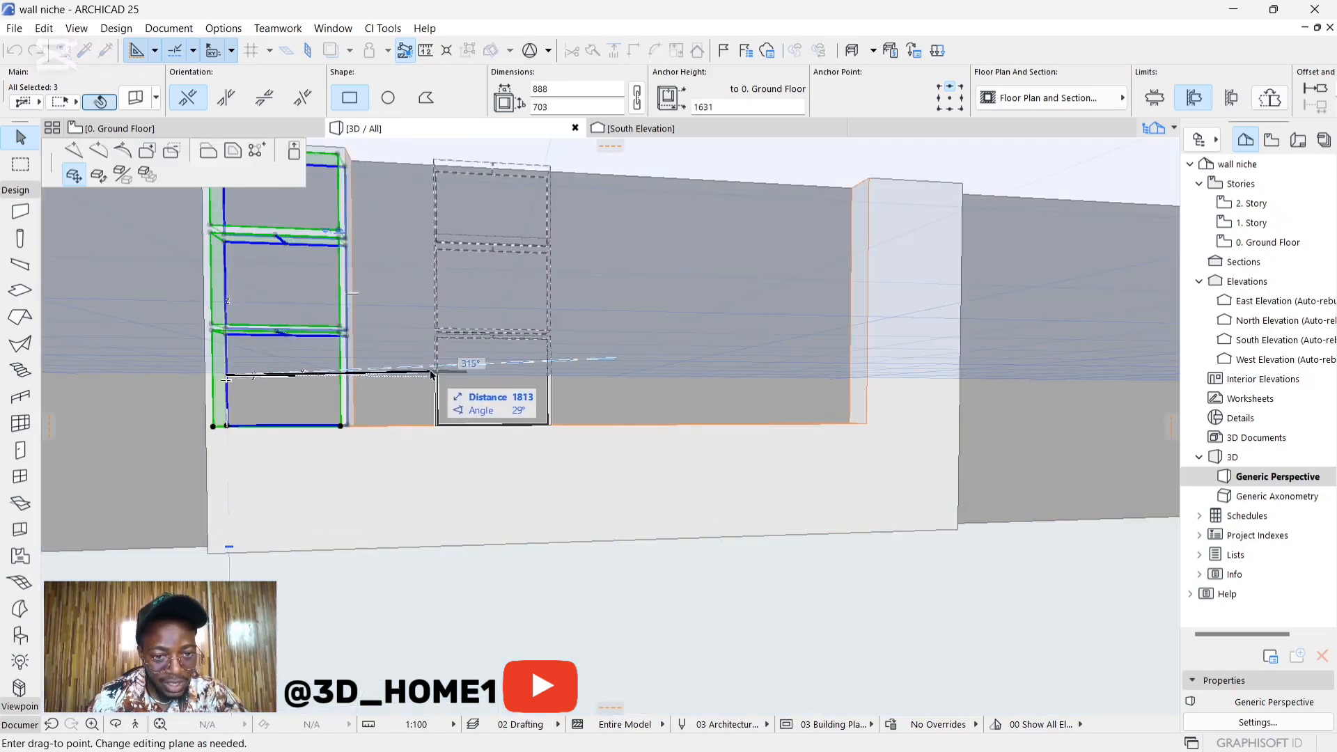
{"action": "mouse_move", "coordinate": [443, 384]}
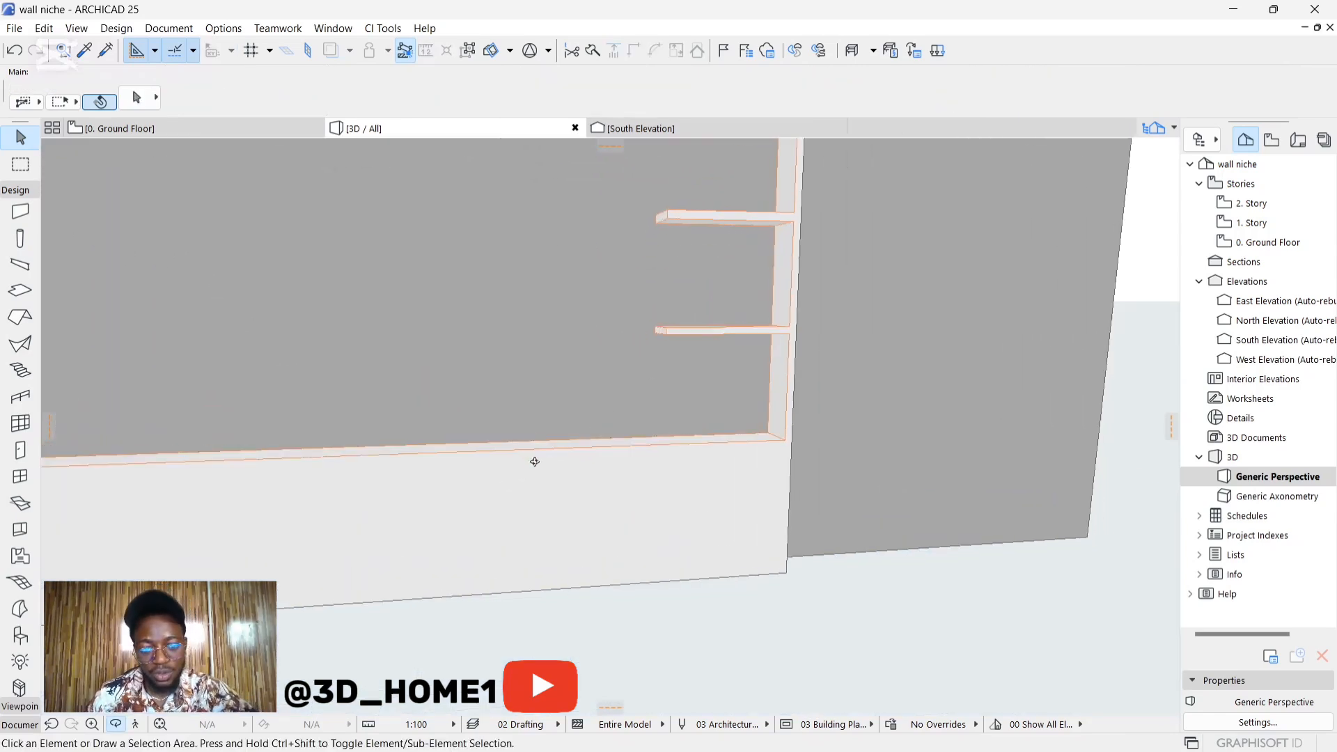
Drop the copied three-recess shelf stack at the niche's right end and resize its edge
{"action": "left_click", "coordinate": [535, 461]}
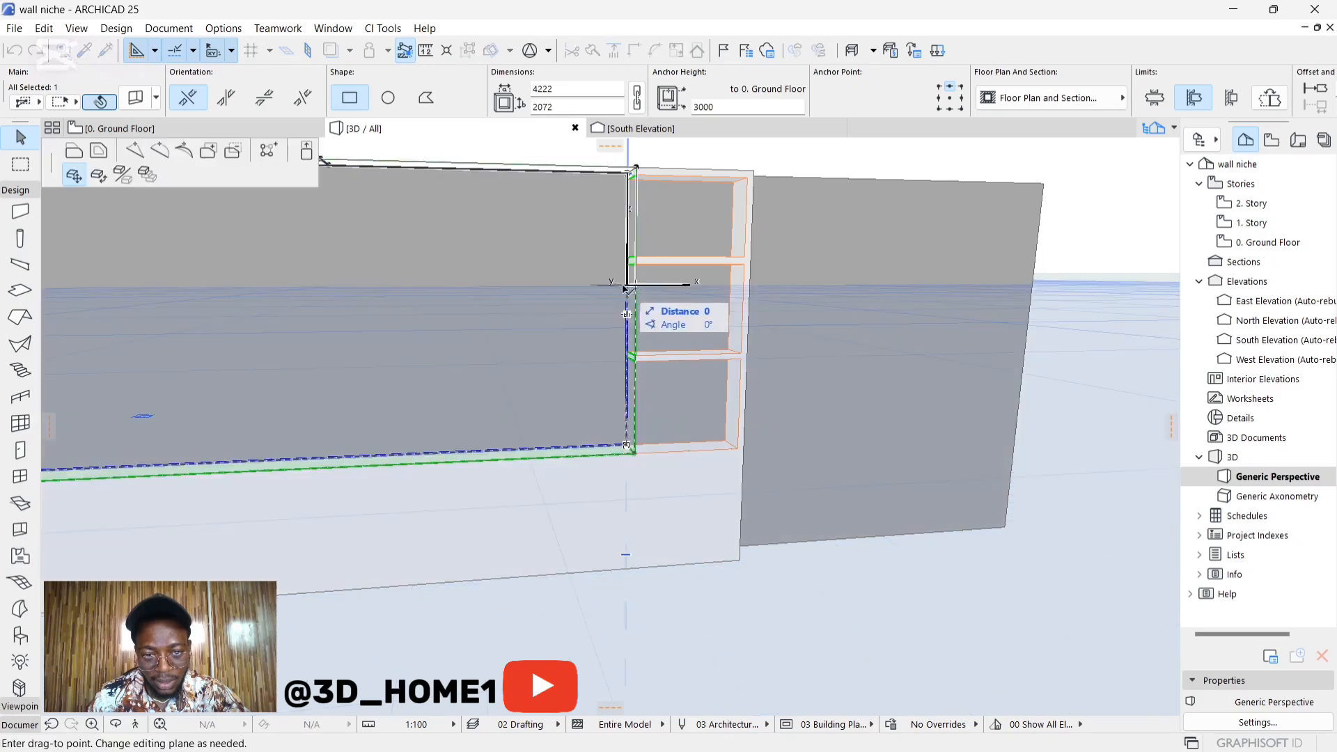
{"action": "mouse_move", "coordinate": [615, 294]}
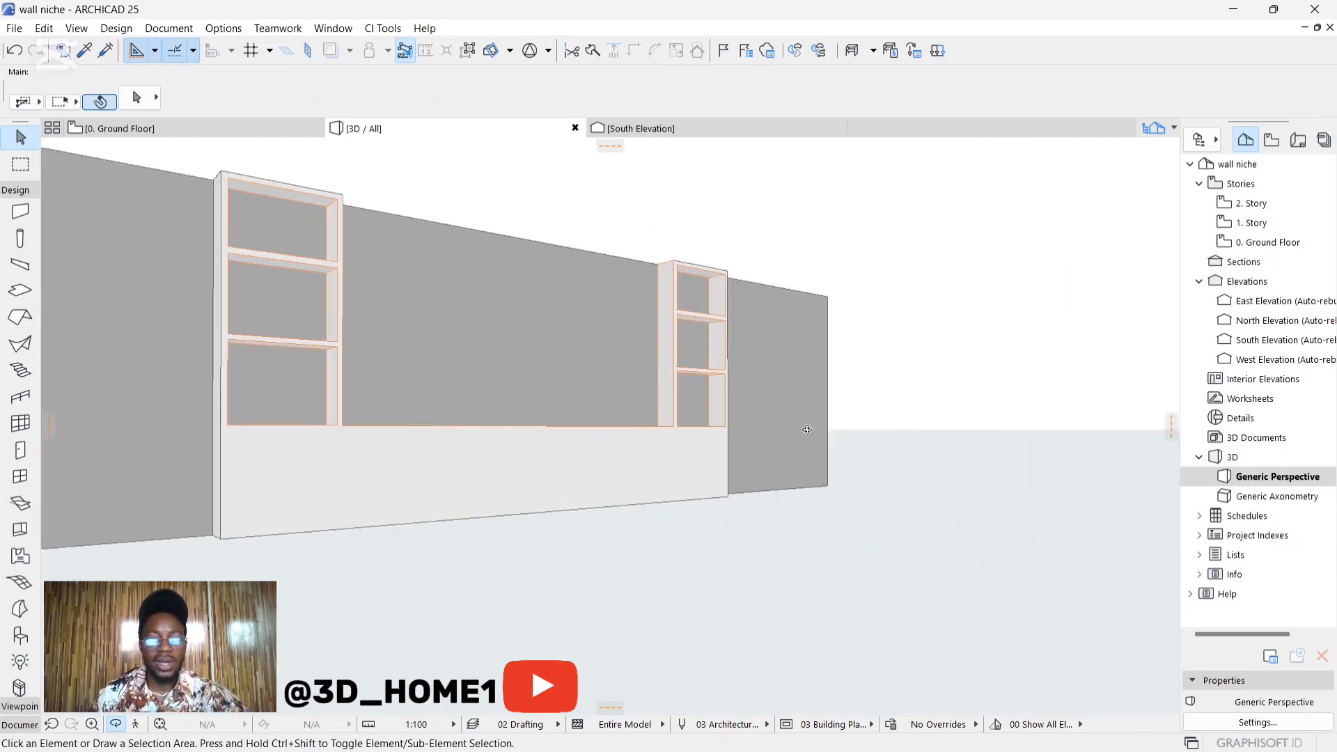
Drag copies of the opening along the lower band to form five recesses
{"action": "left_click_drag", "start_coordinate": [806, 430], "coordinate": [567, 426]}
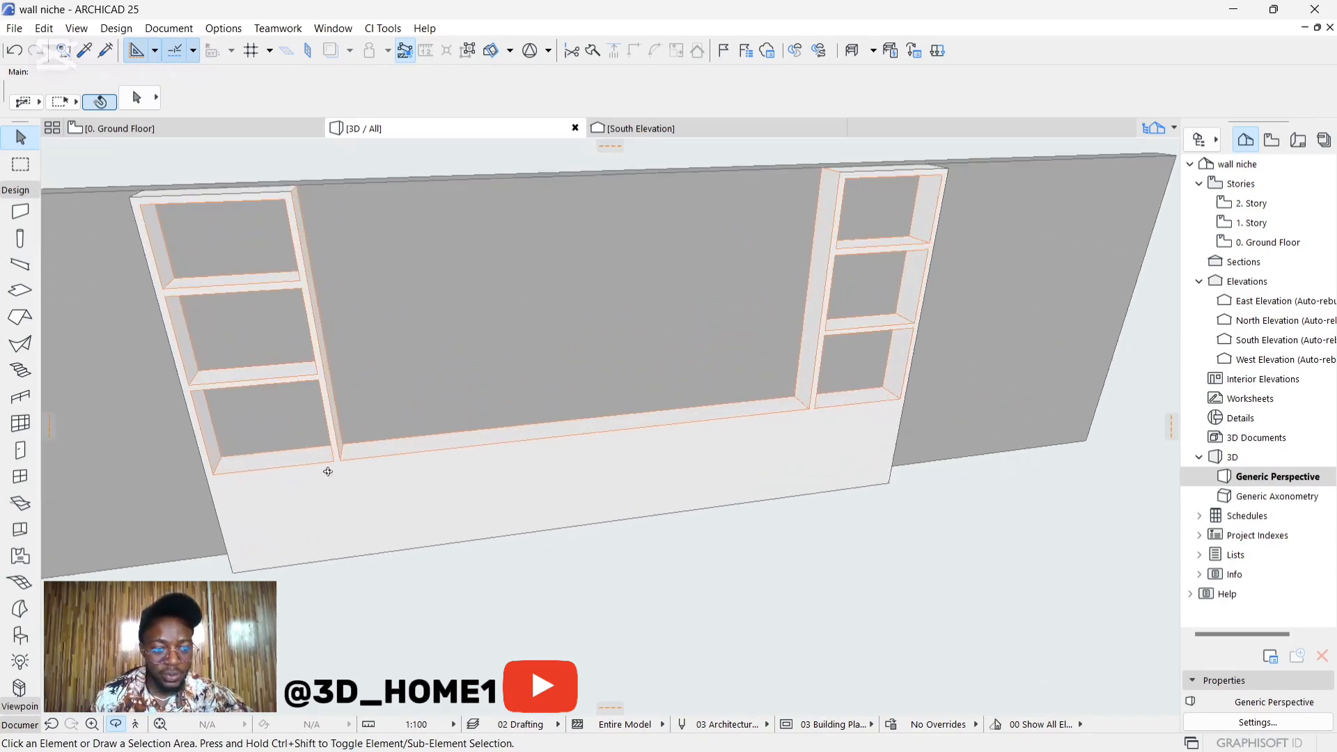
{"action": "left_click", "coordinate": [249, 407]}
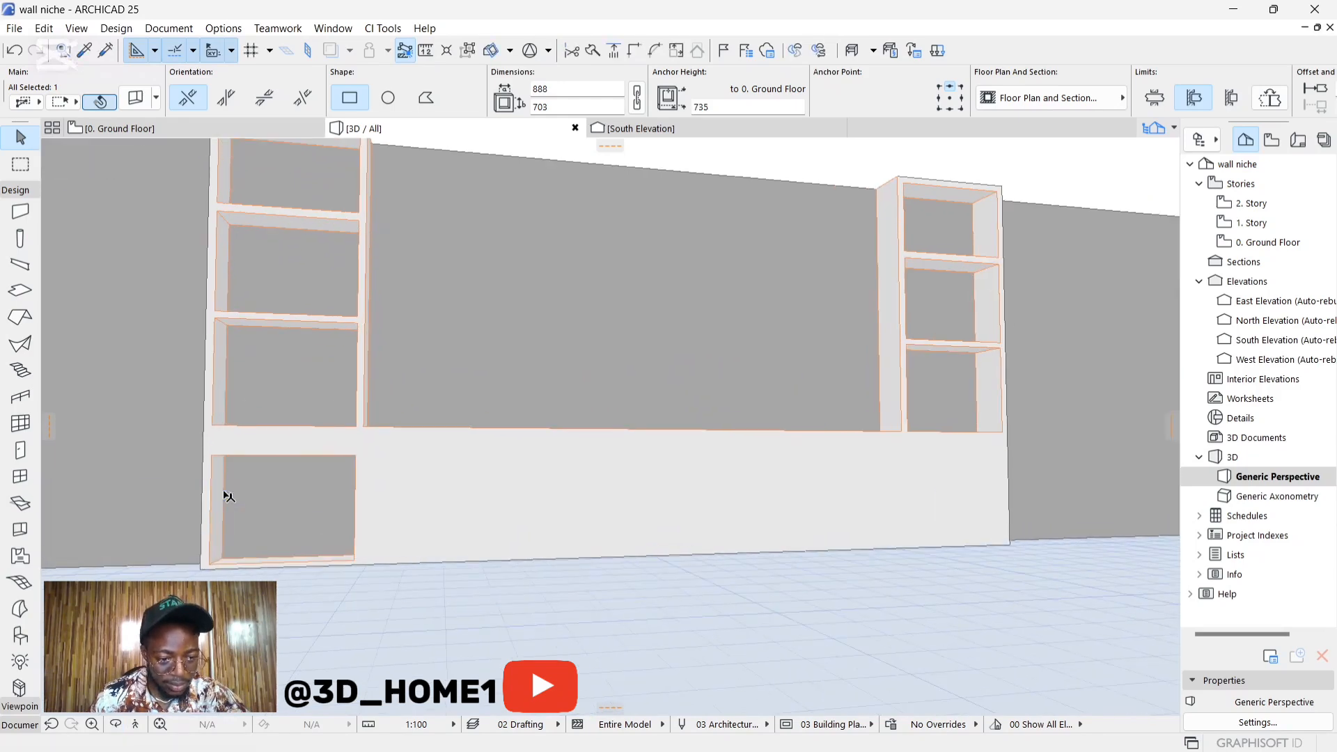
{"action": "left_click", "coordinate": [282, 505]}
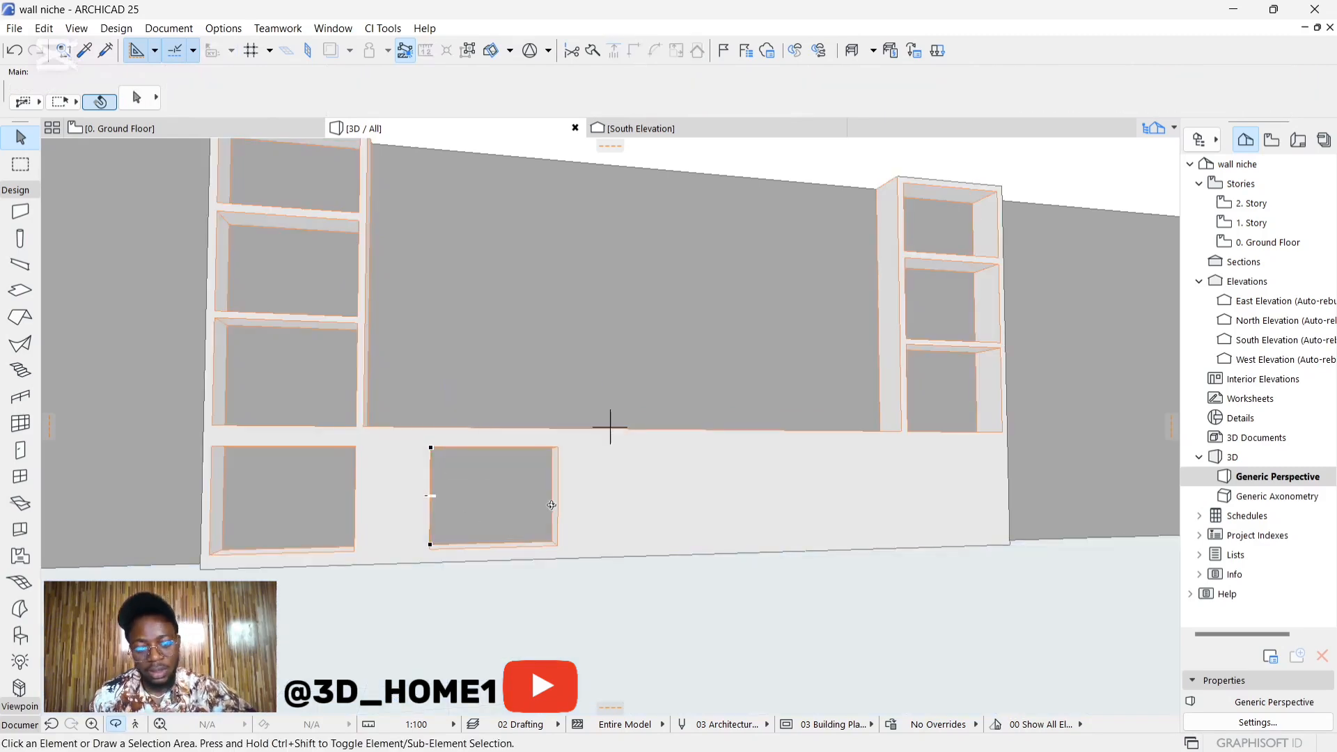
{"action": "left_click", "coordinate": [492, 496]}
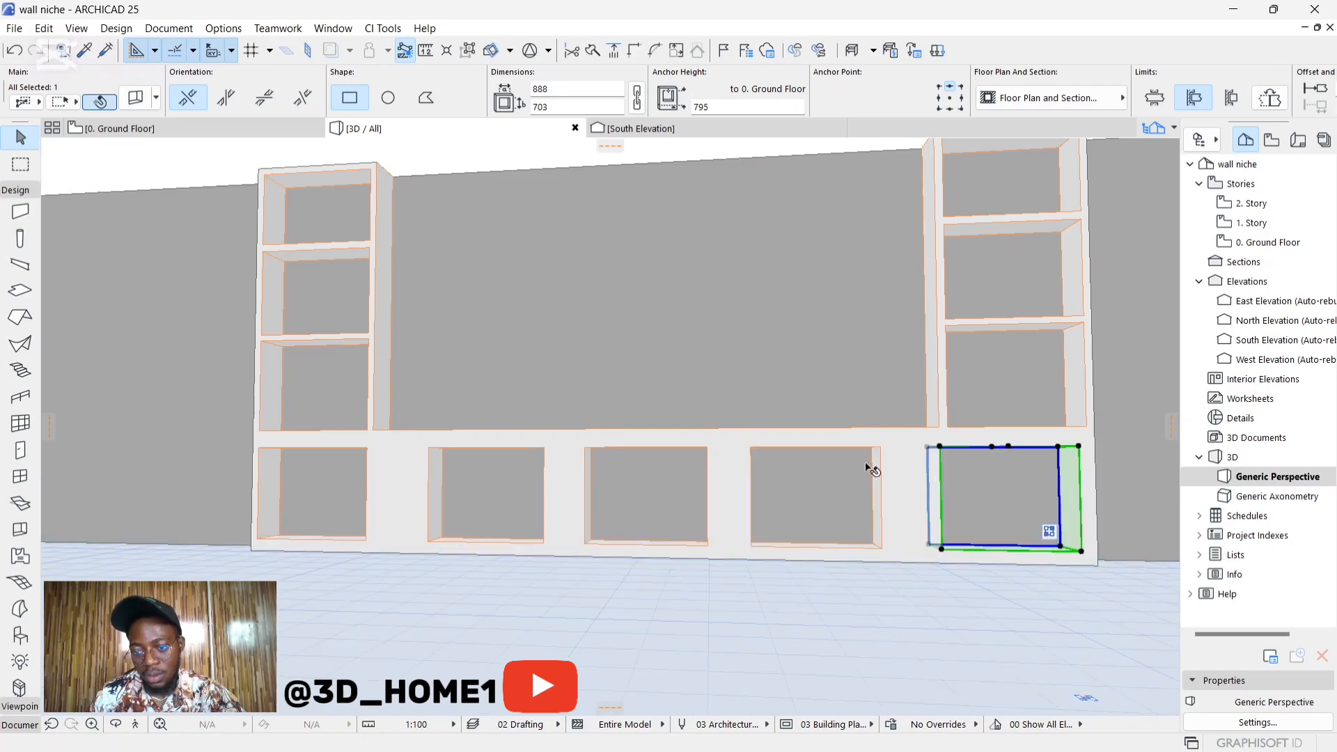
Stretch the rightmost lower recess so it aligns beneath the right shelf stack
{"action": "left_click_drag", "start_coordinate": [870, 465], "coordinate": [1051, 482]}
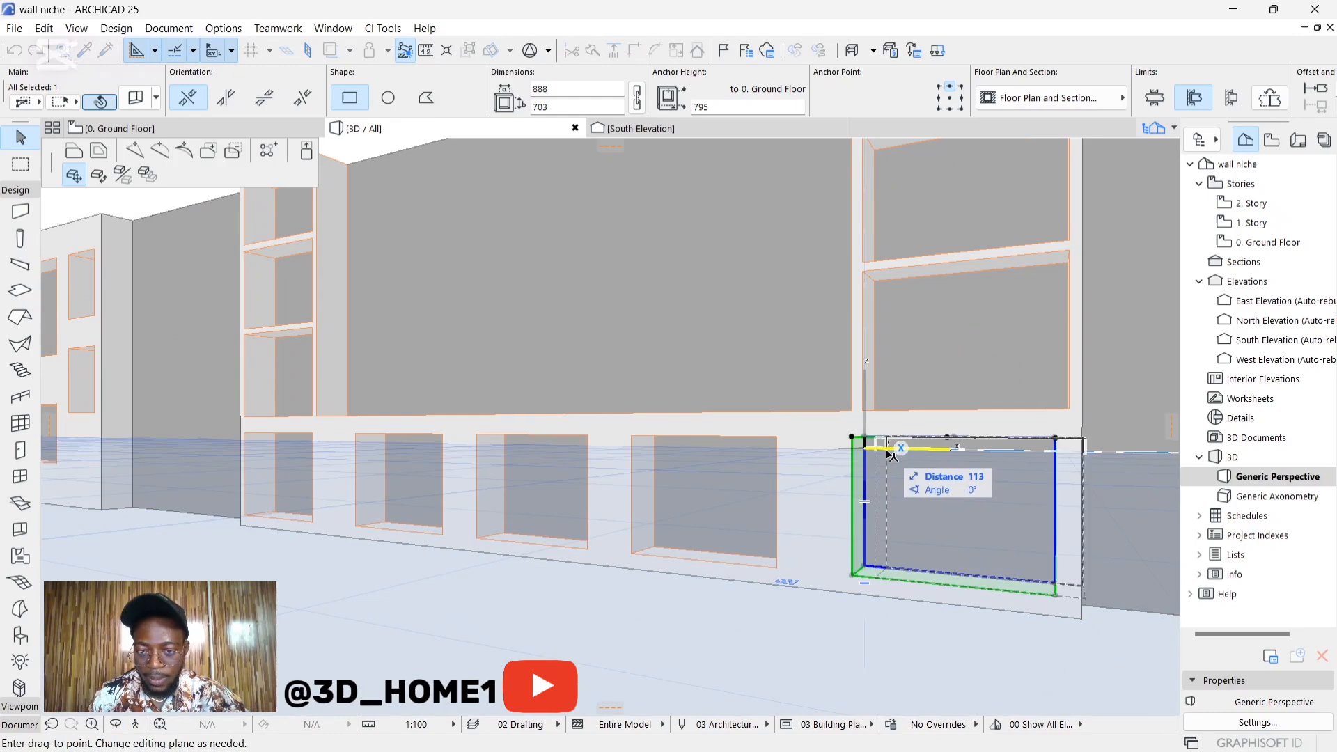
{"action": "left_click_drag", "start_coordinate": [900, 448], "coordinate": [876, 411]}
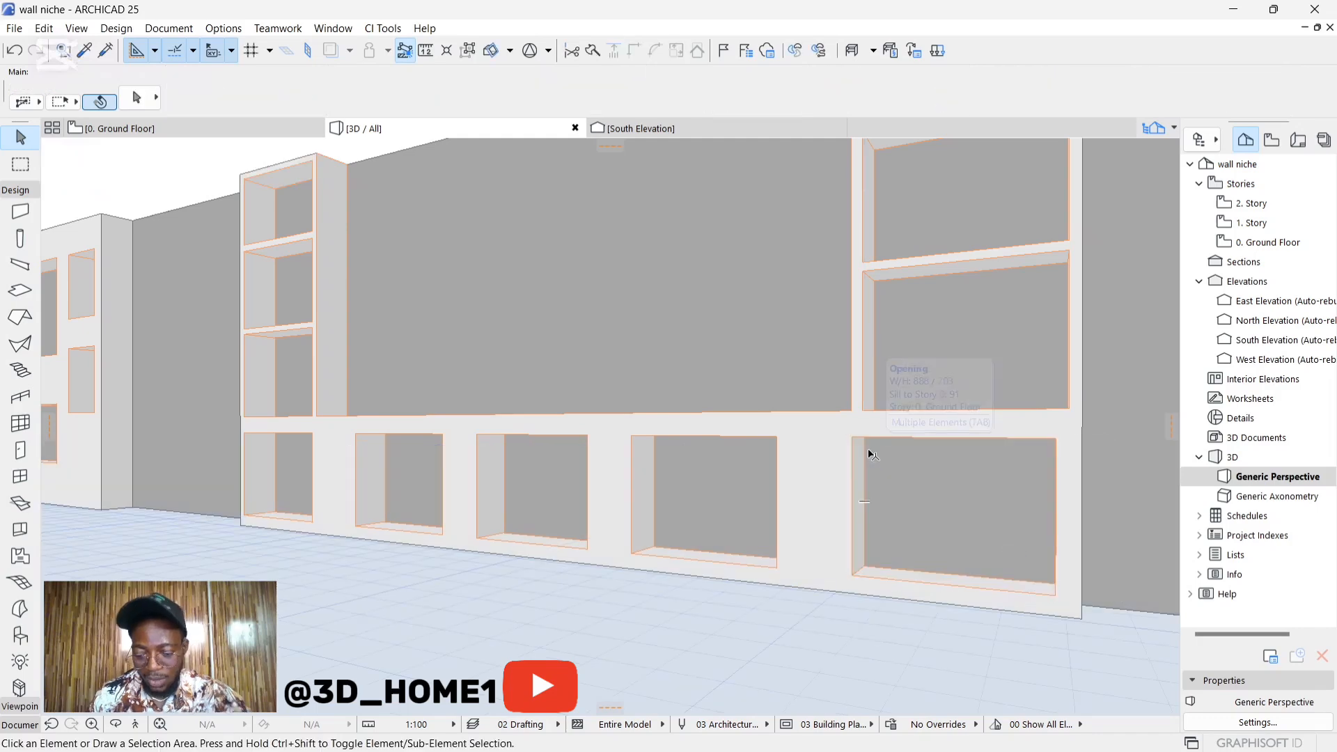
{"action": "left_click", "coordinate": [954, 507]}
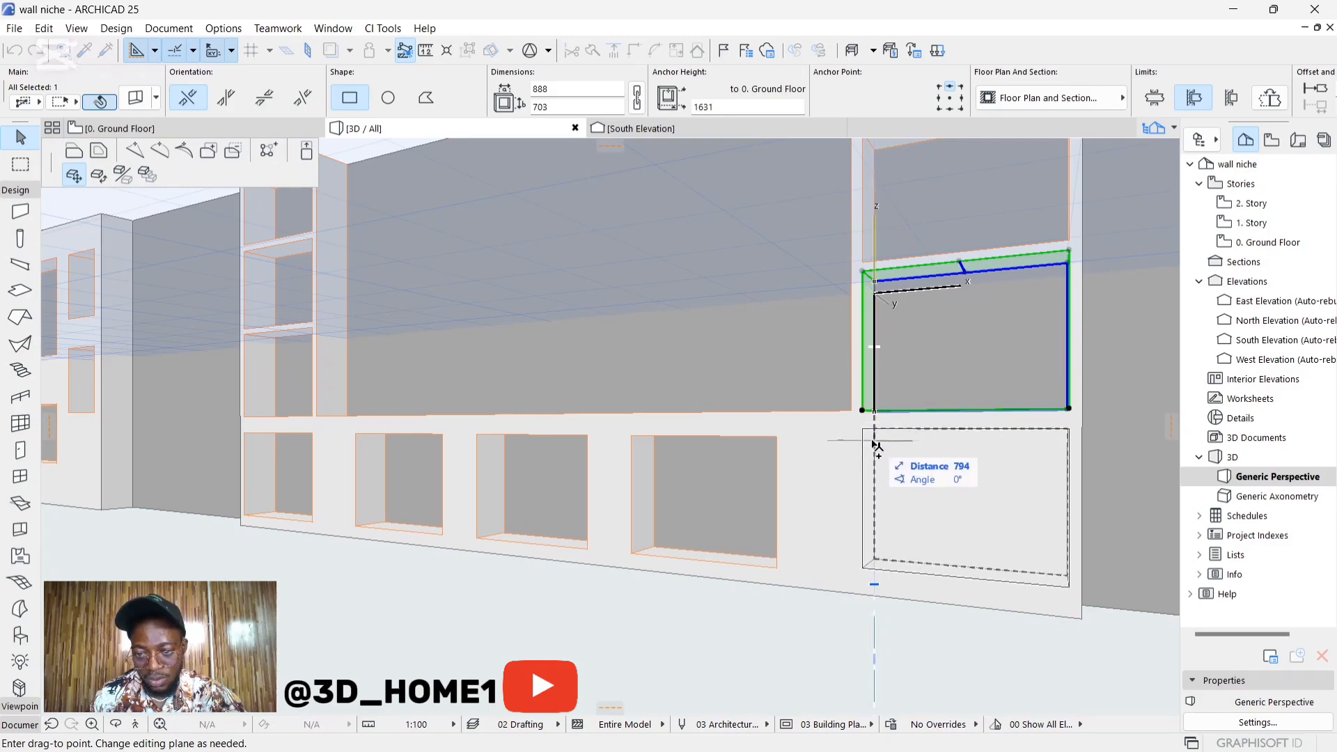
{"action": "mouse_move", "coordinate": [865, 455]}
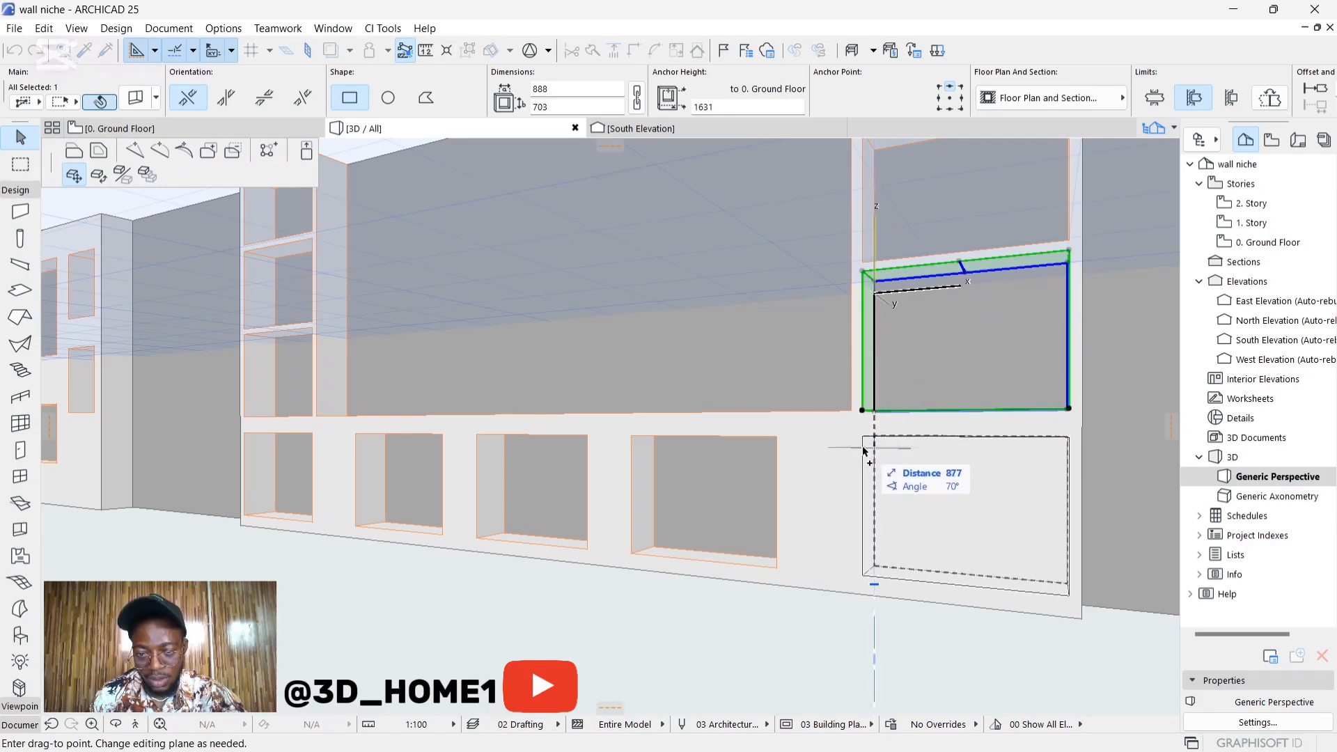
{"action": "mouse_move", "coordinate": [843, 458]}
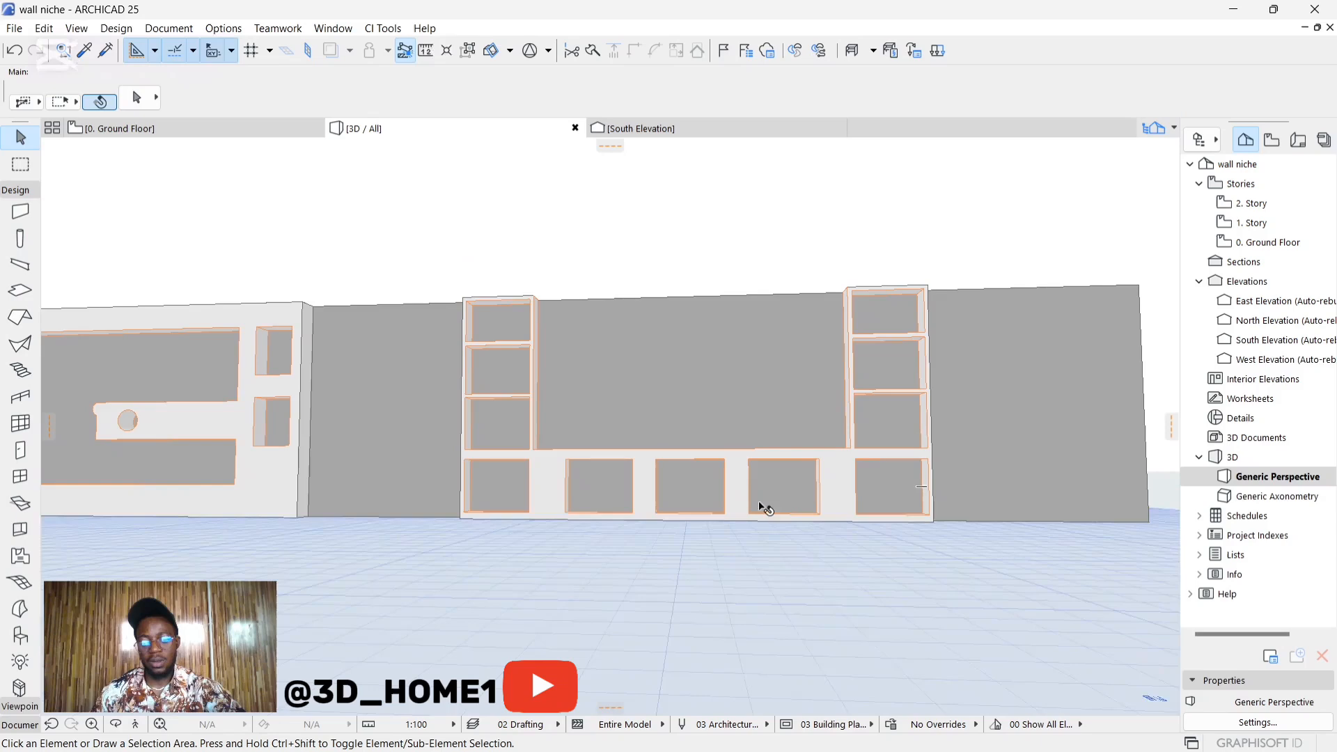
{"action": "left_click_drag", "start_coordinate": [764, 503], "coordinate": [856, 503]}
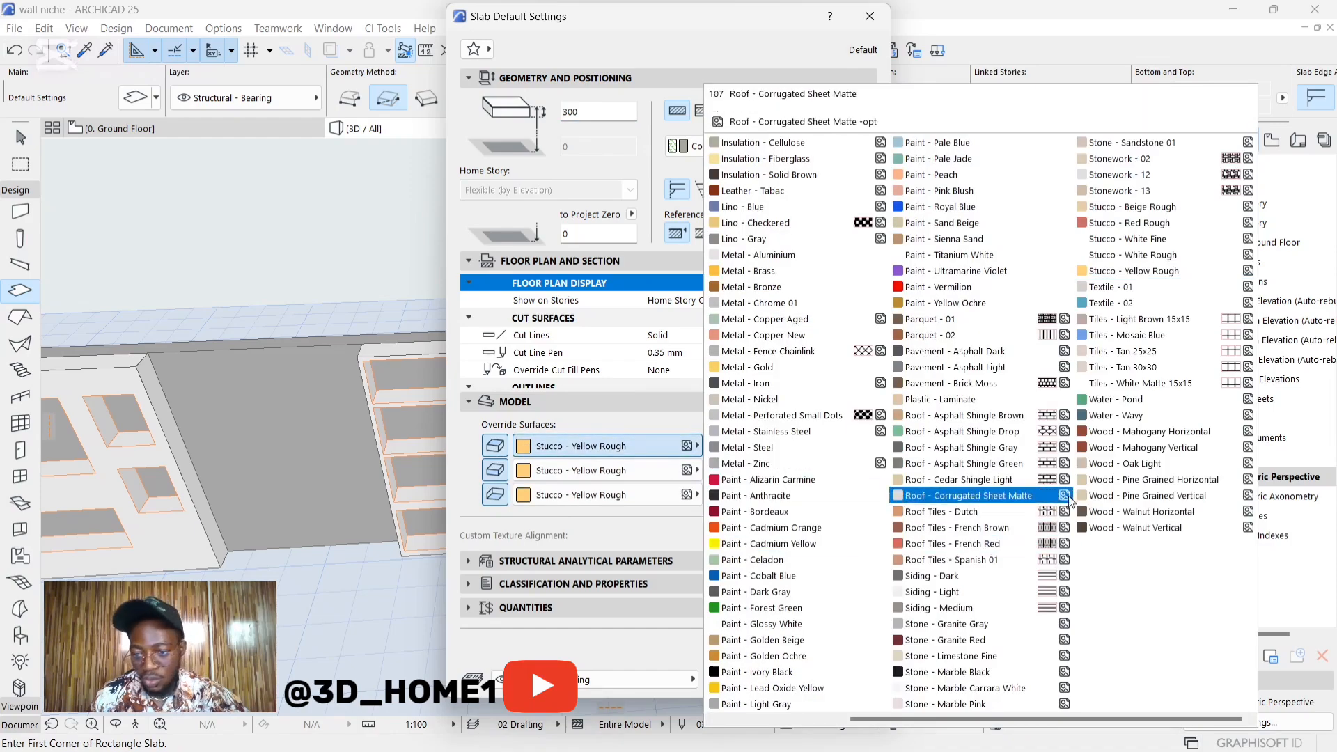
Pick a surface material from Override Surfaces in Slab Default Settings and confirm
{"action": "left_click", "coordinate": [869, 16]}
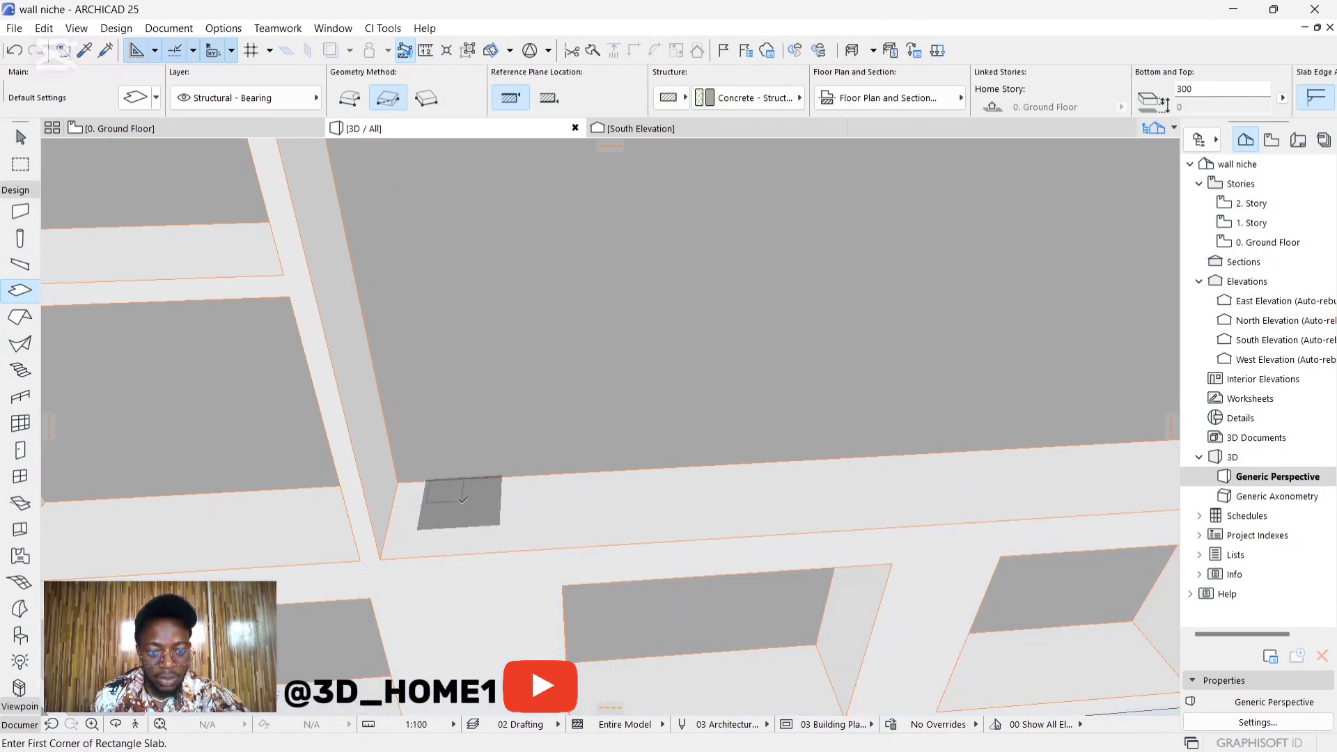
Draw a narrow slab strip against the niche's left edge and stretch its thickness
{"action": "left_click", "coordinate": [422, 484]}
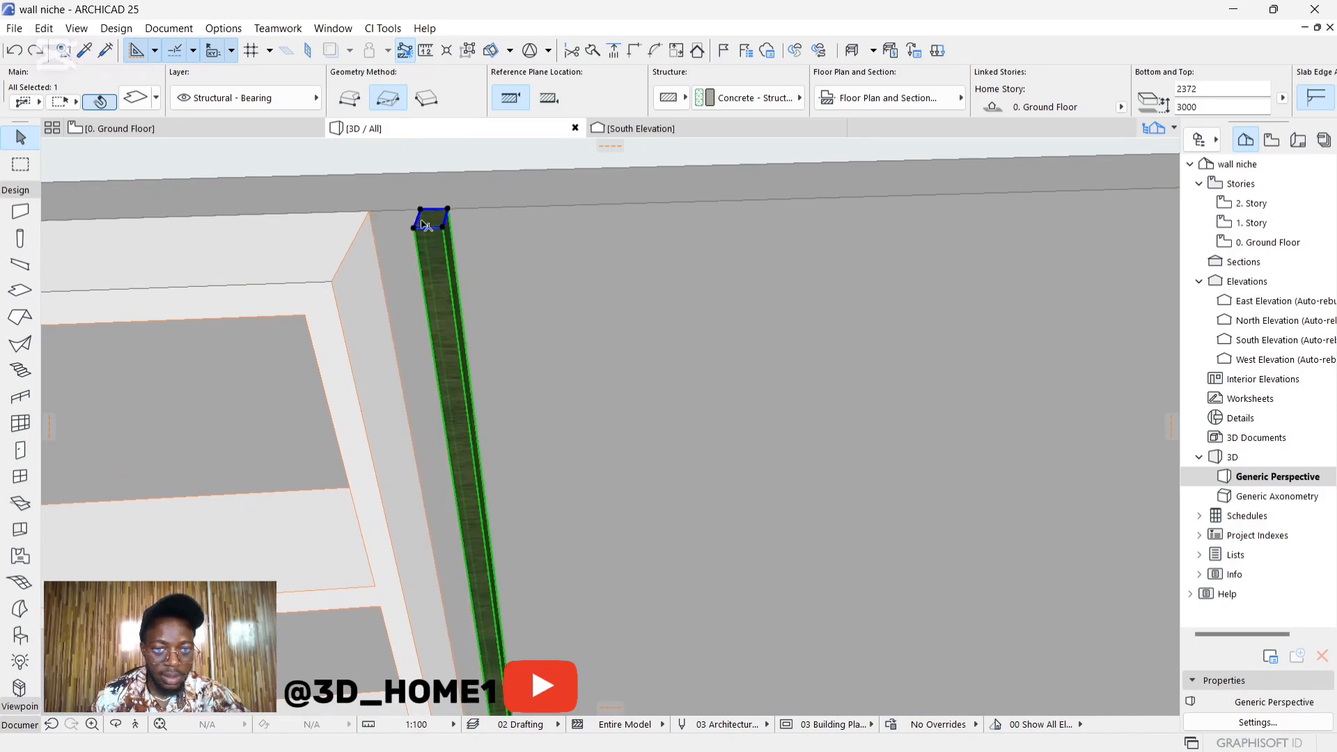
{"action": "left_click", "coordinate": [427, 223]}
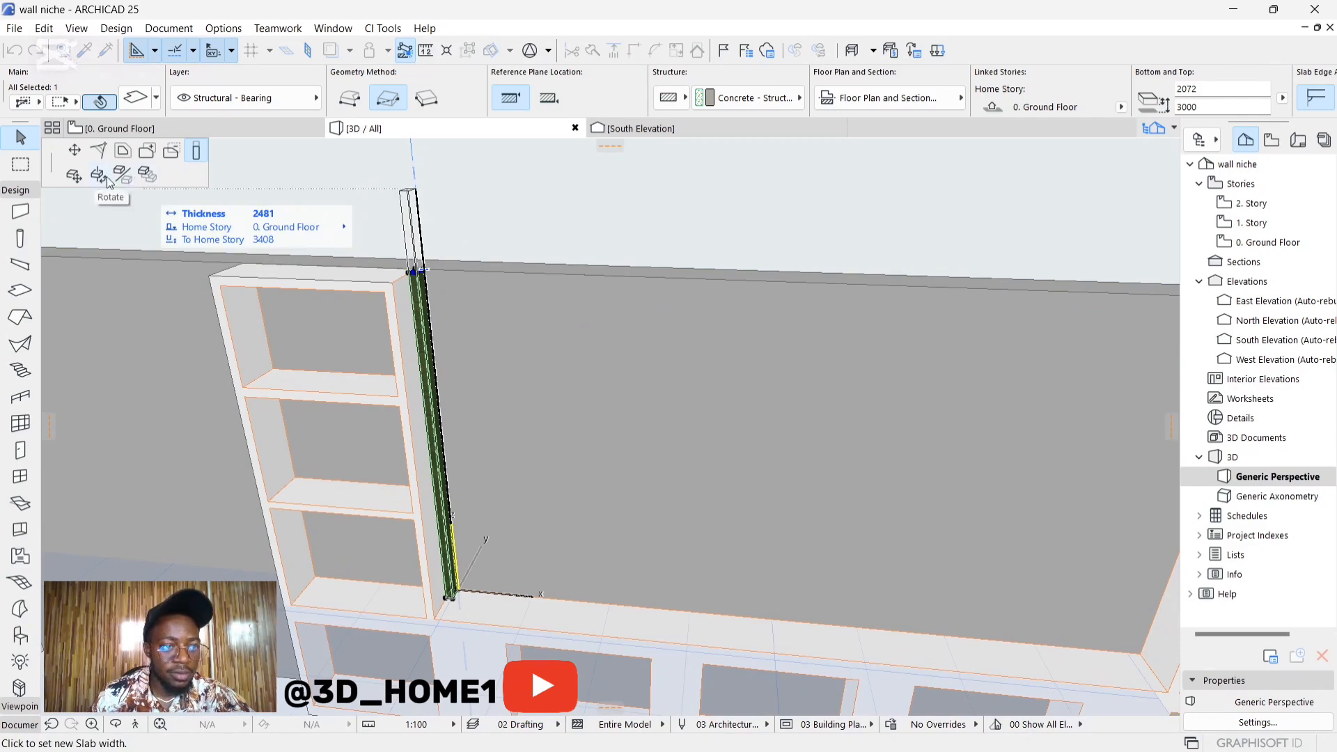
{"action": "mouse_move", "coordinate": [146, 174]}
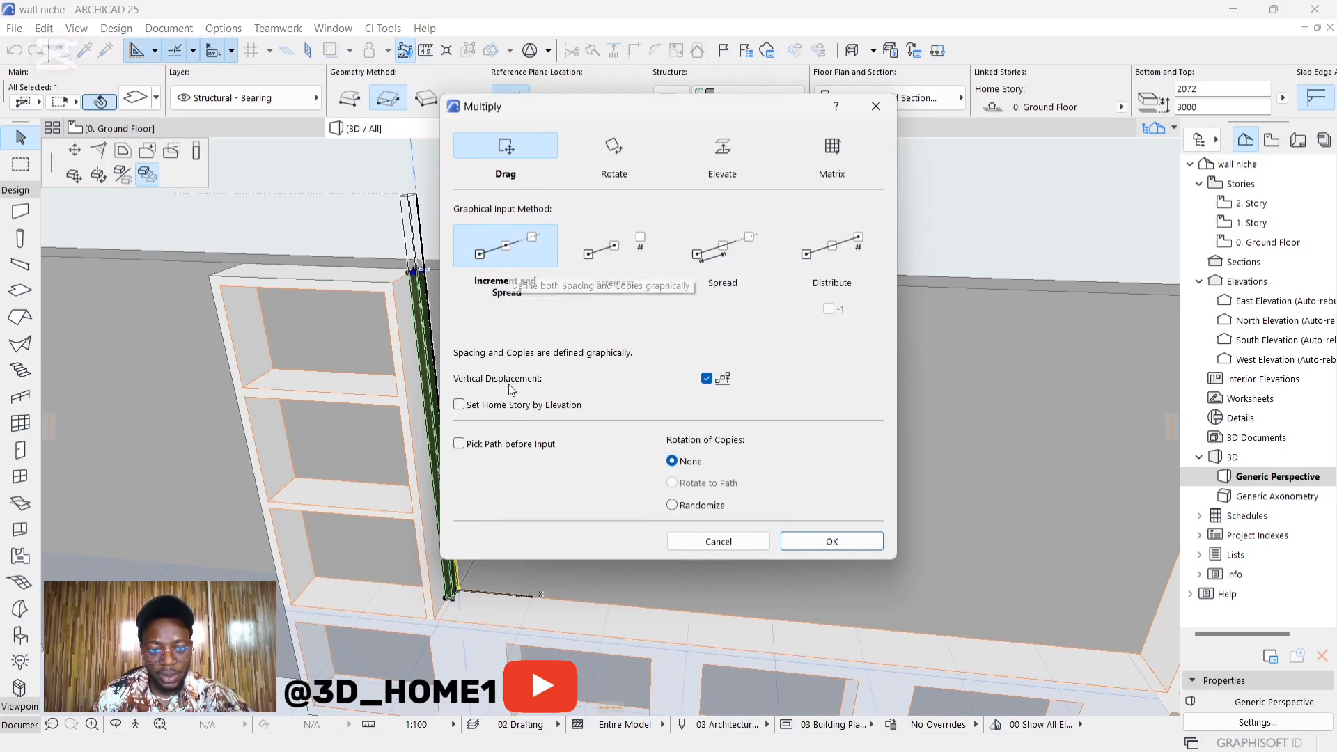
{"action": "mouse_move", "coordinate": [803, 561]}
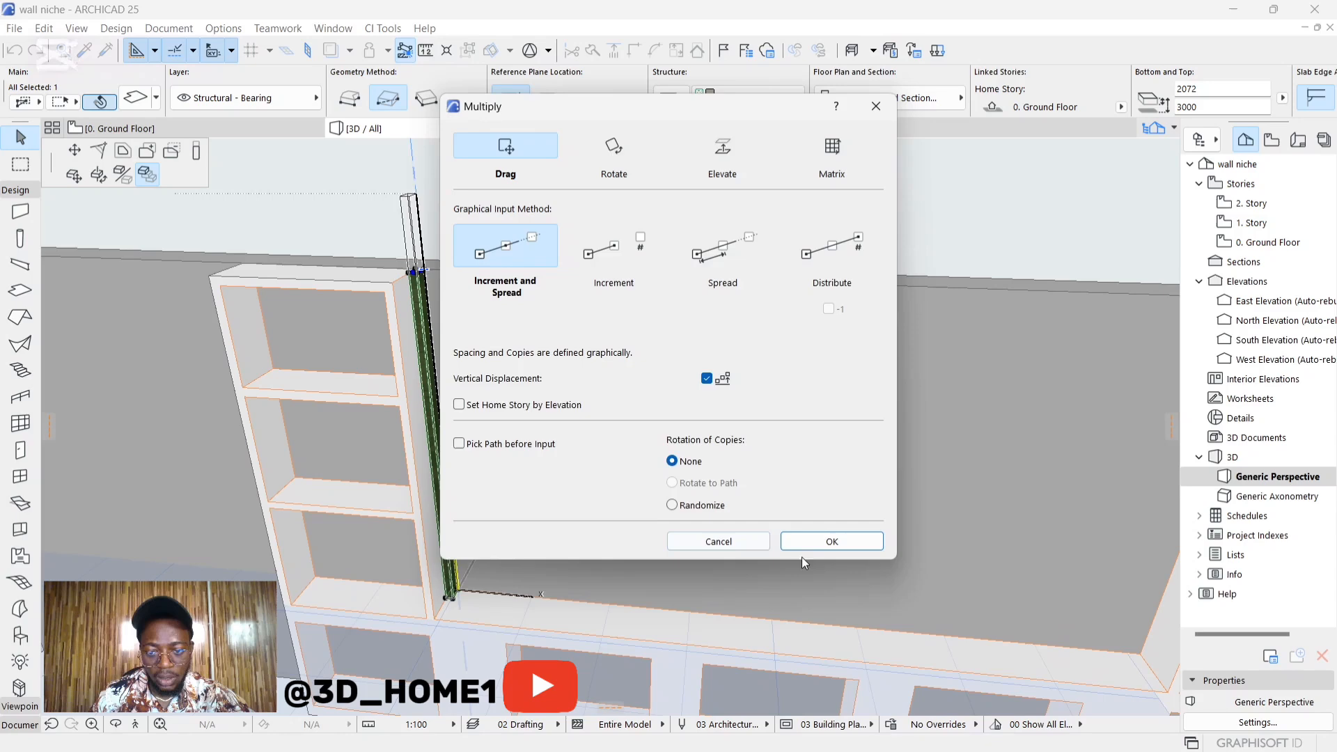
Confirm Multiply with Drag, Increment and Spread to copy the slat at 85 spacing
{"action": "left_click", "coordinate": [832, 541]}
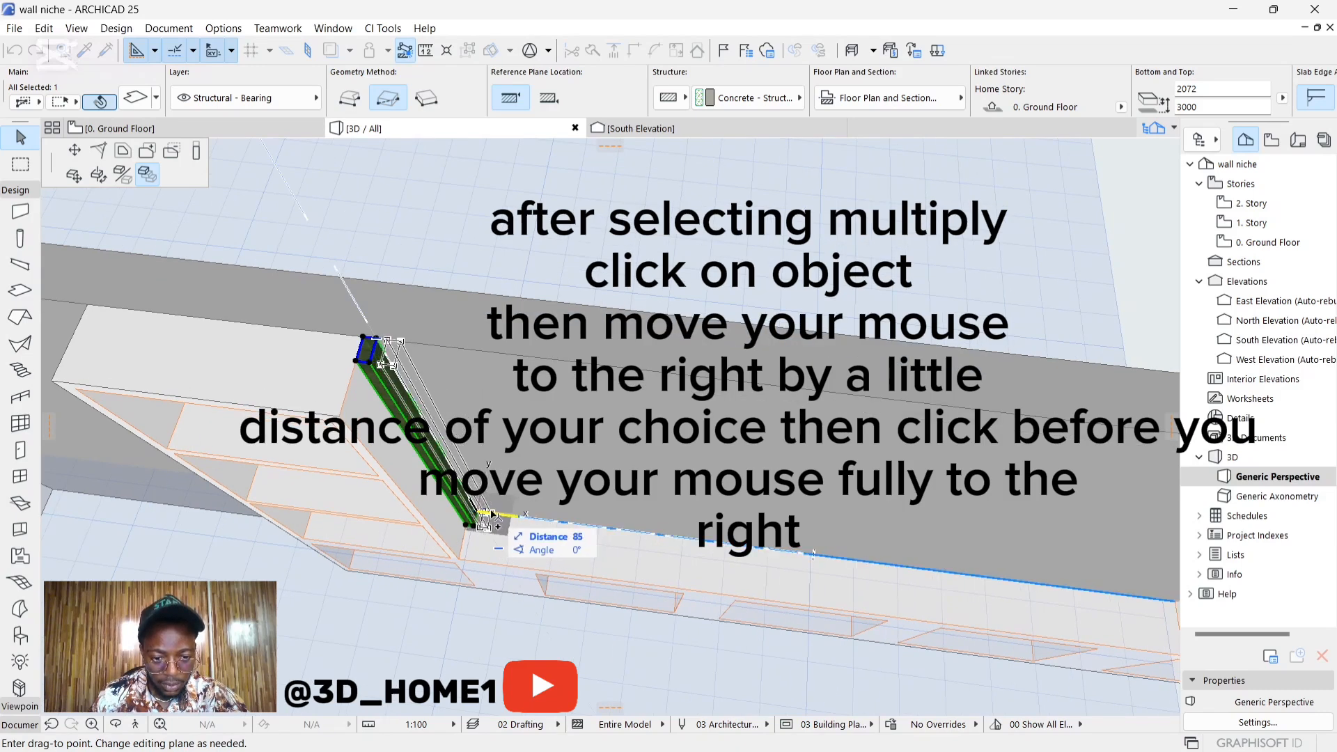
{"action": "mouse_move", "coordinate": [530, 519]}
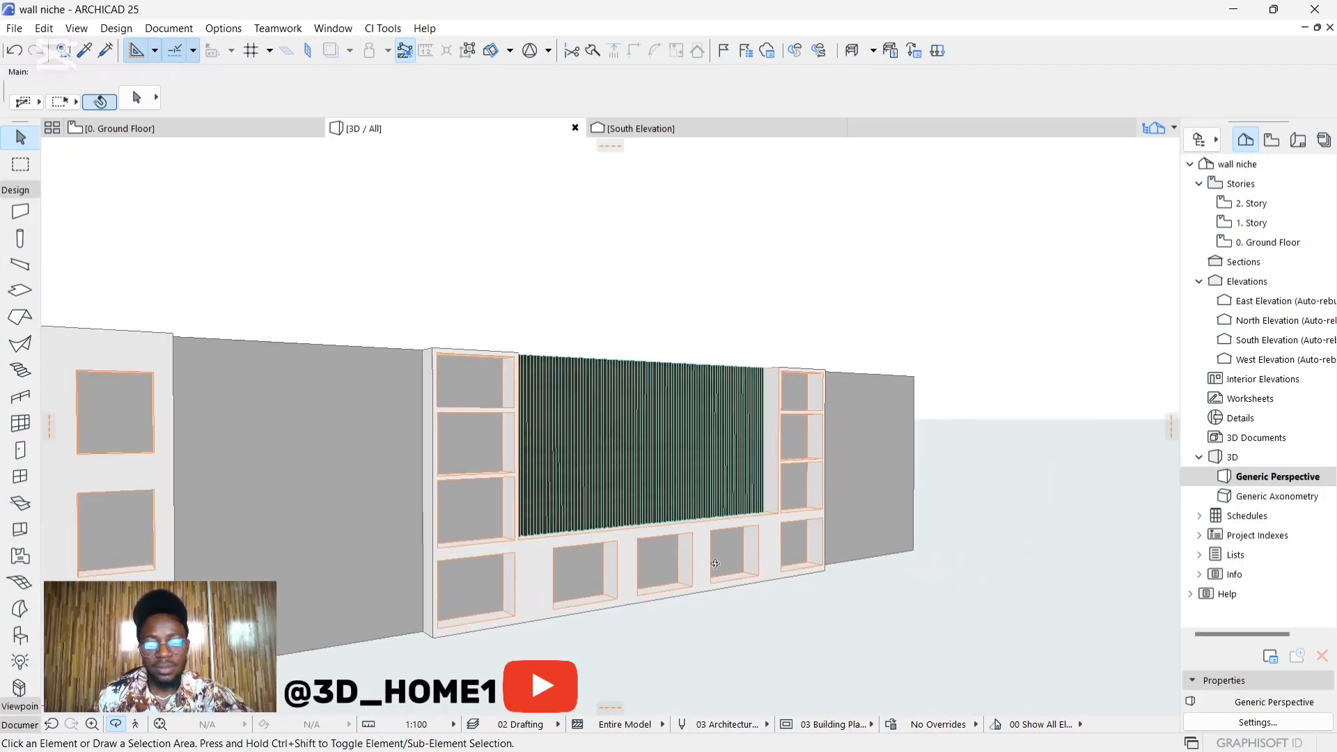
{"action": "left_click_drag", "start_coordinate": [715, 563], "coordinate": [796, 501]}
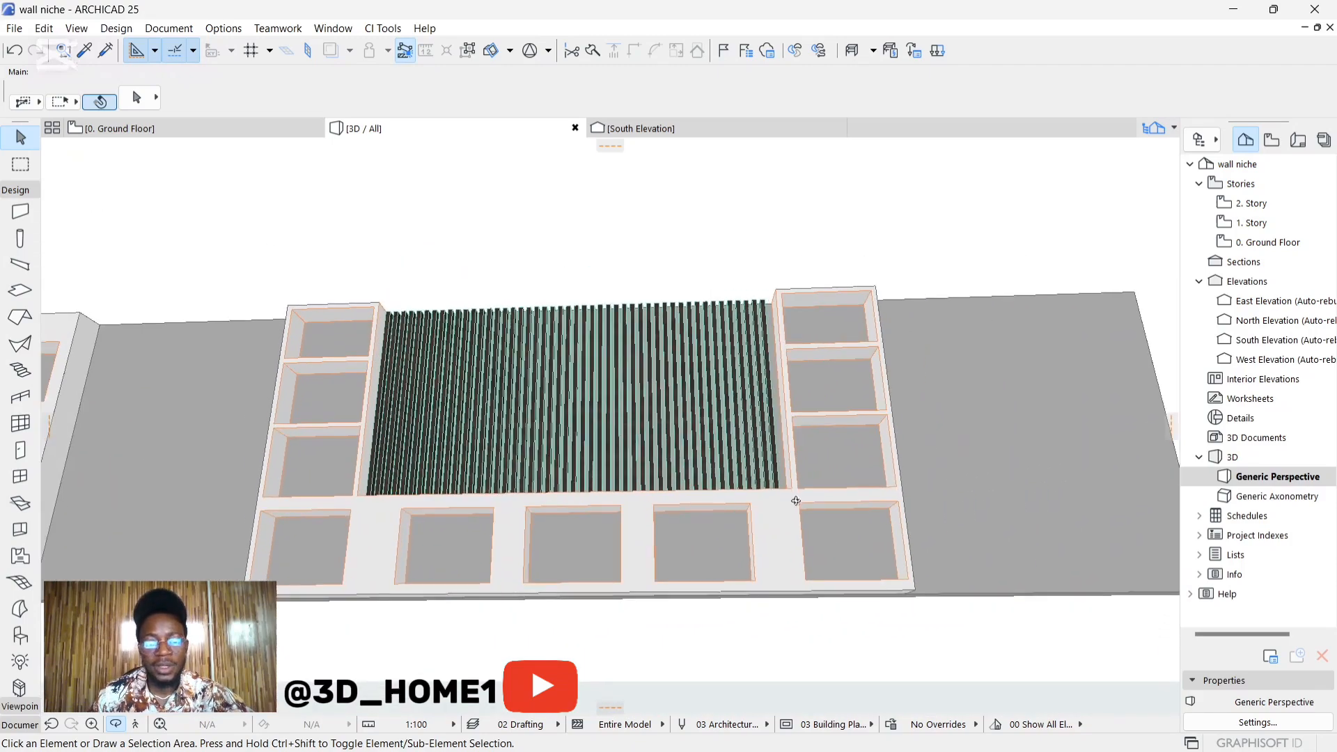
{"action": "left_click_drag", "start_coordinate": [796, 501], "coordinate": [663, 511]}
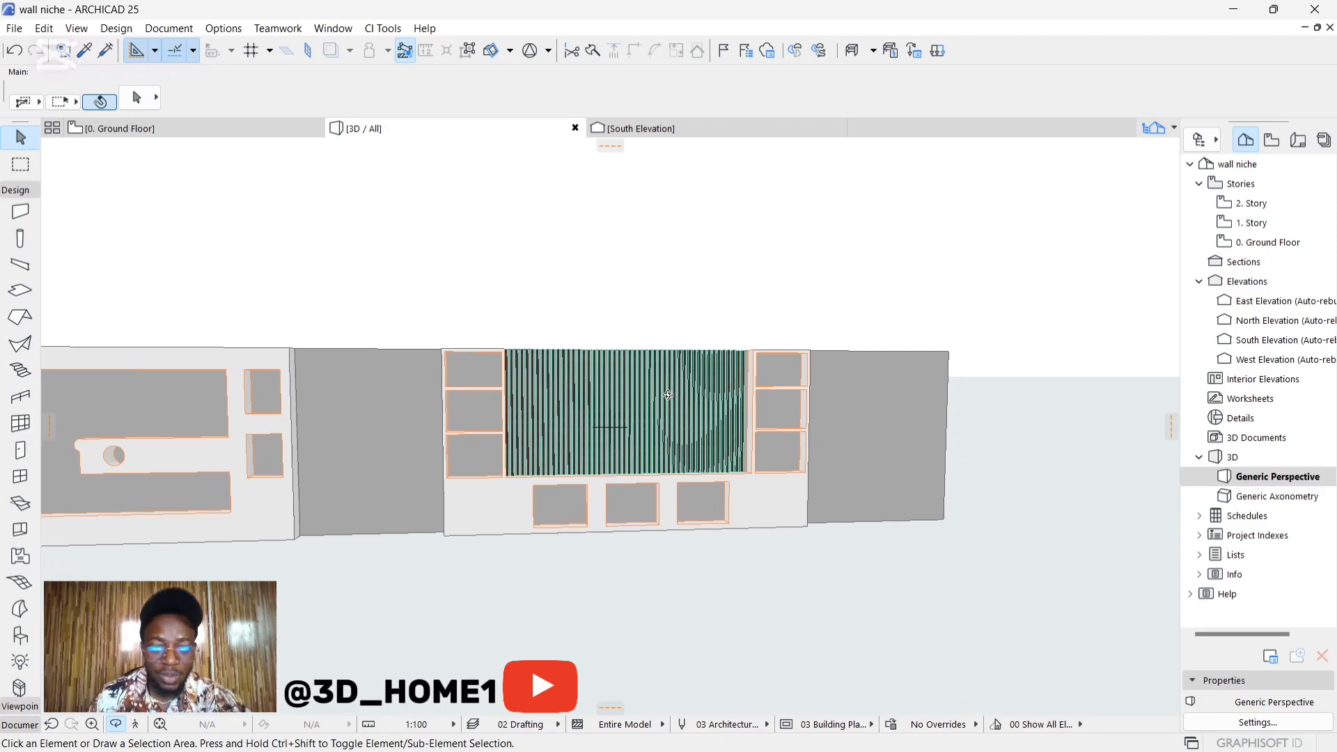
{"action": "left_click_drag", "start_coordinate": [668, 395], "coordinate": [652, 389]}
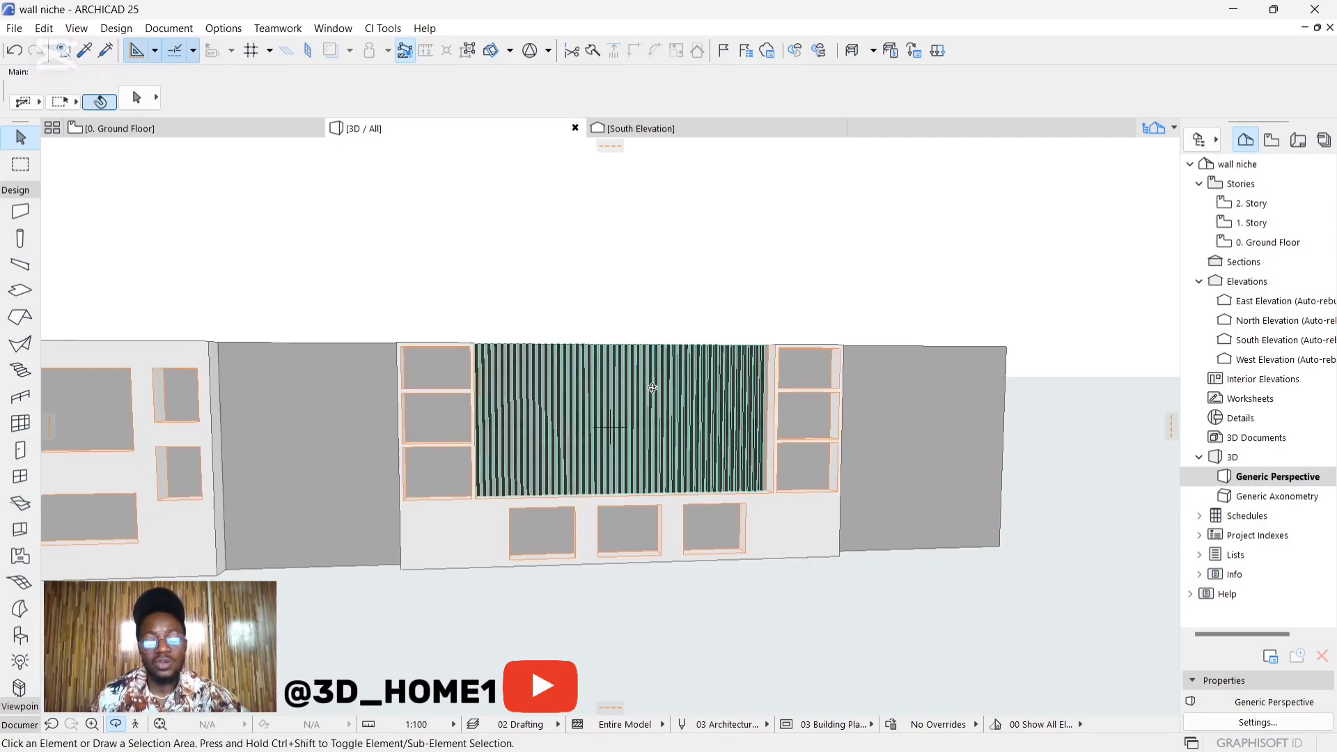
{"action": "left_click_drag", "start_coordinate": [653, 388], "coordinate": [535, 411]}
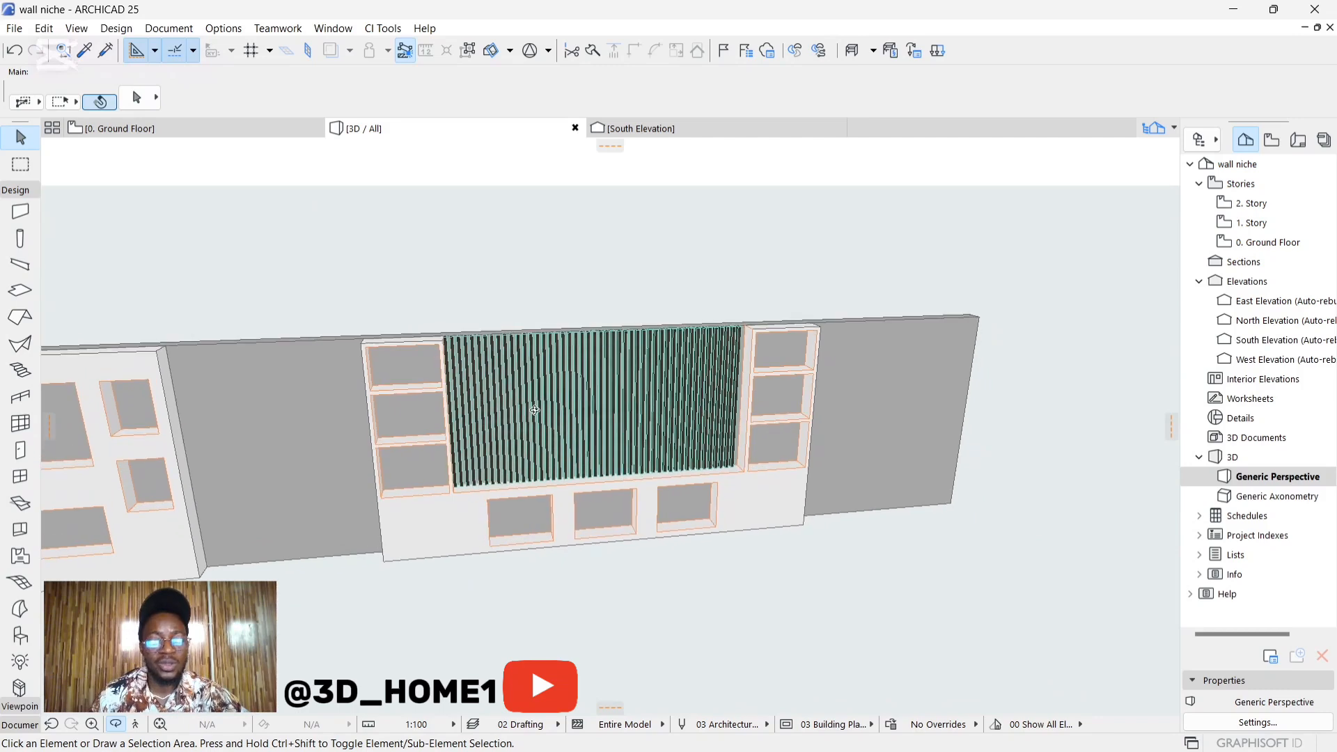